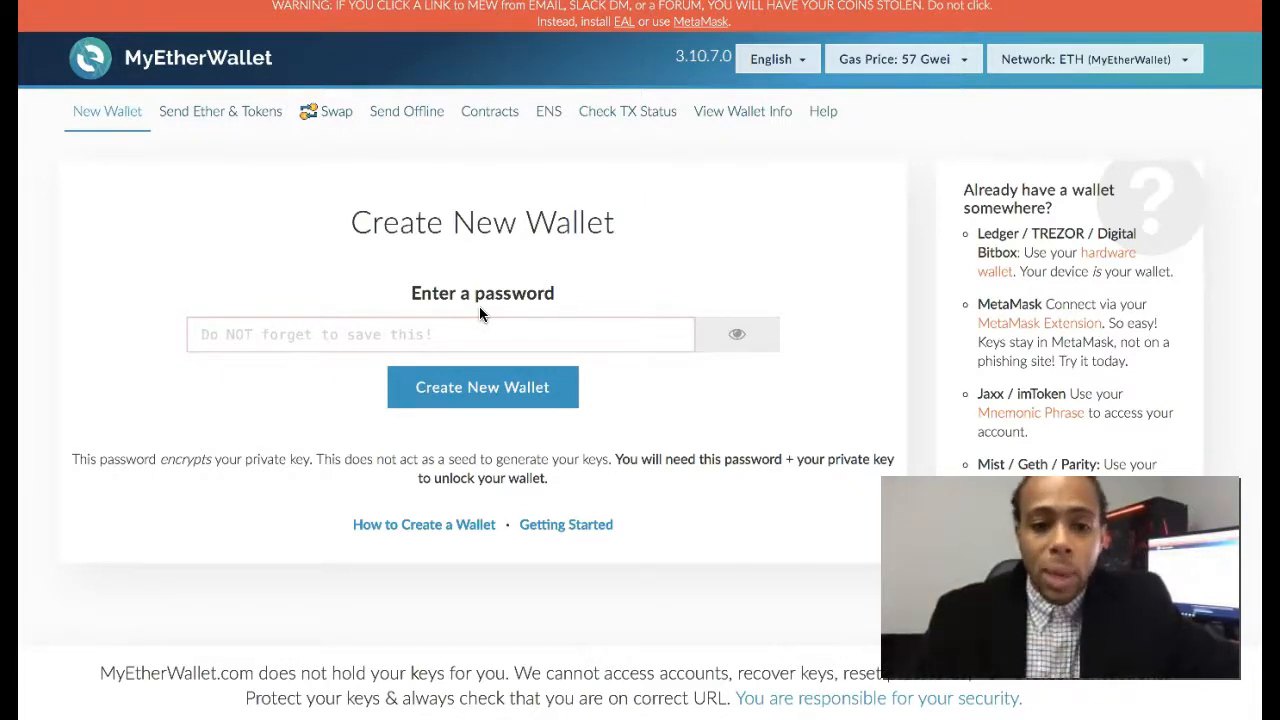
Fill the new wallet's password field with a chosen password.
click(440, 334)
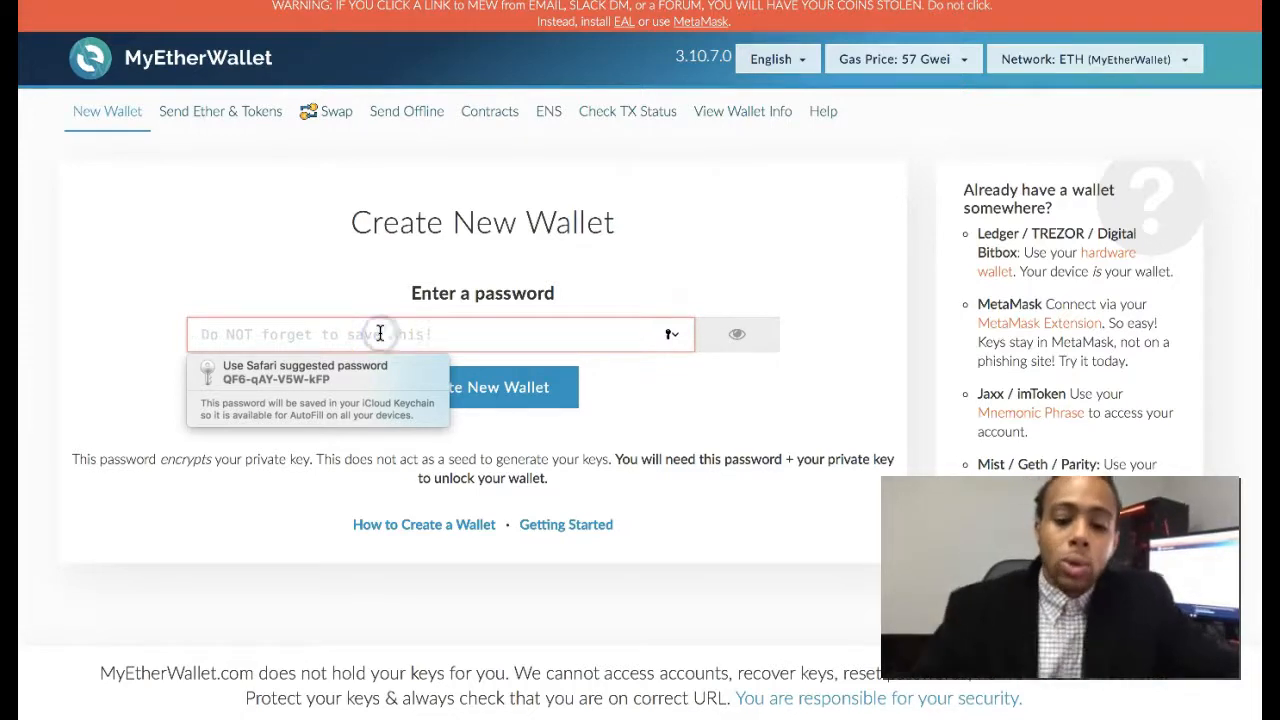
text(•)
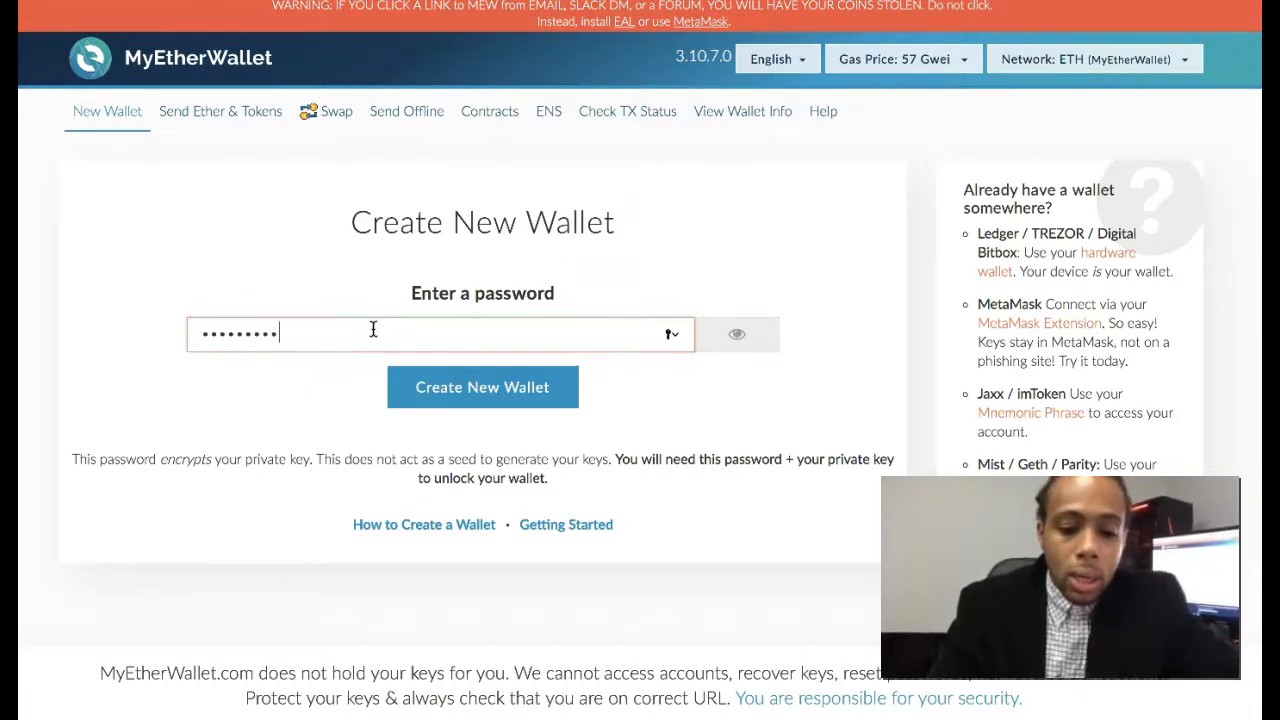
text(•)
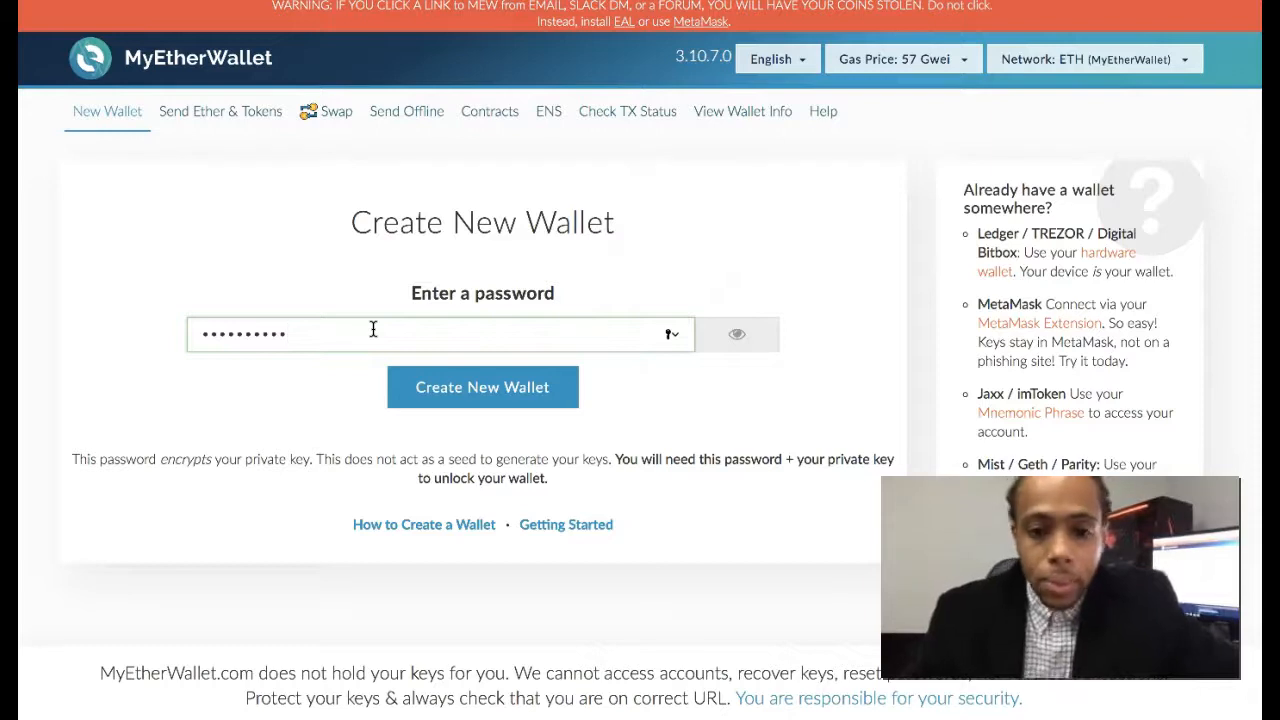
Create the wallet and download its keystore file (UTC / JSON).
click(482, 388)
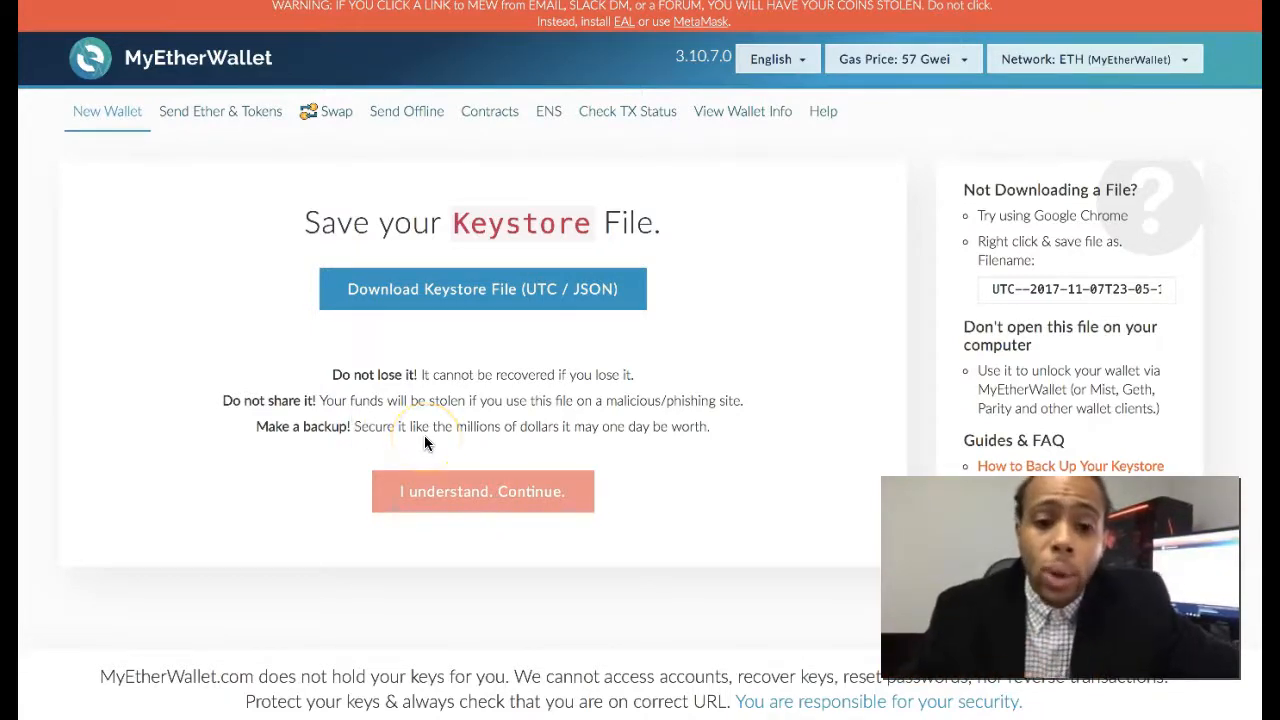
mouse_move(482, 288)
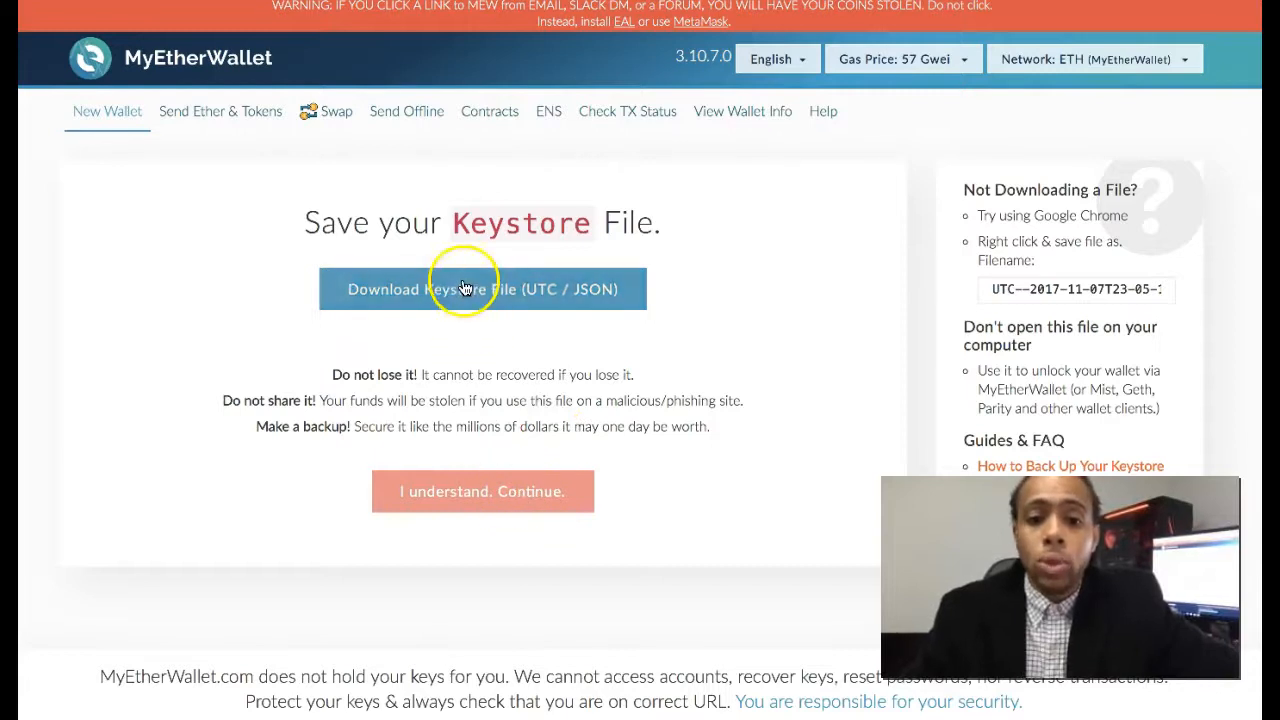
mouse_move(448, 298)
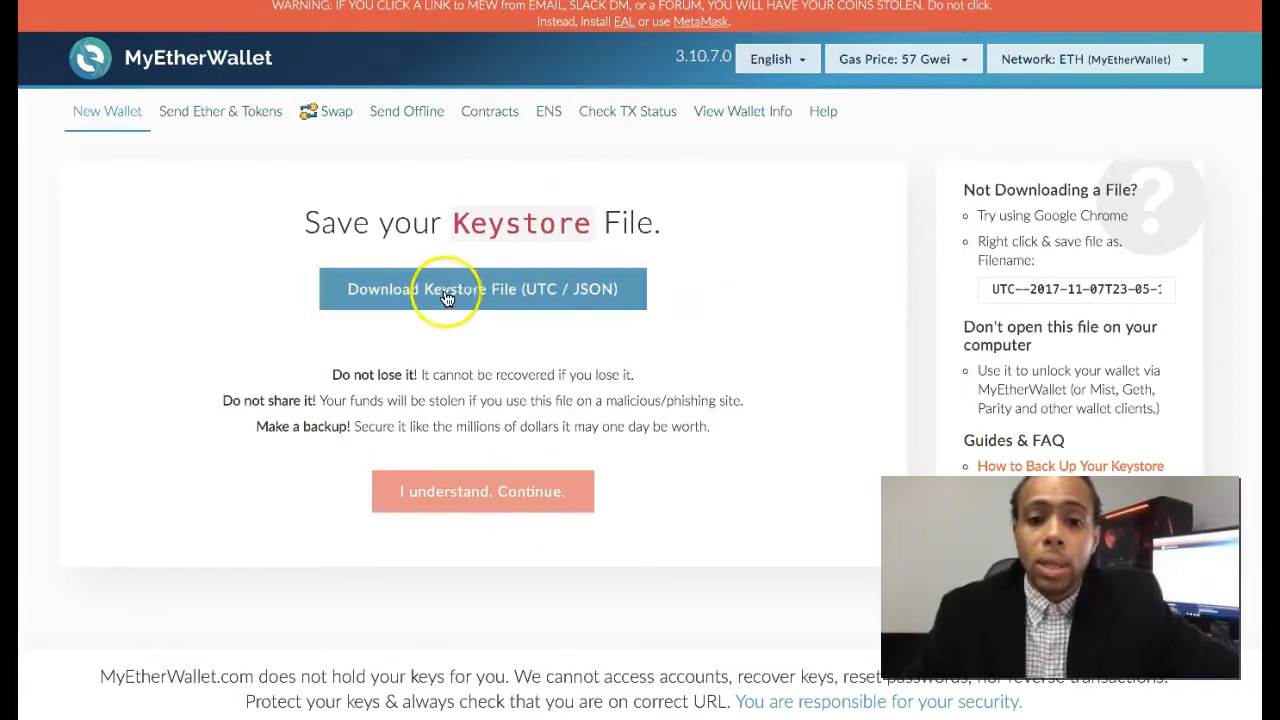
click(482, 288)
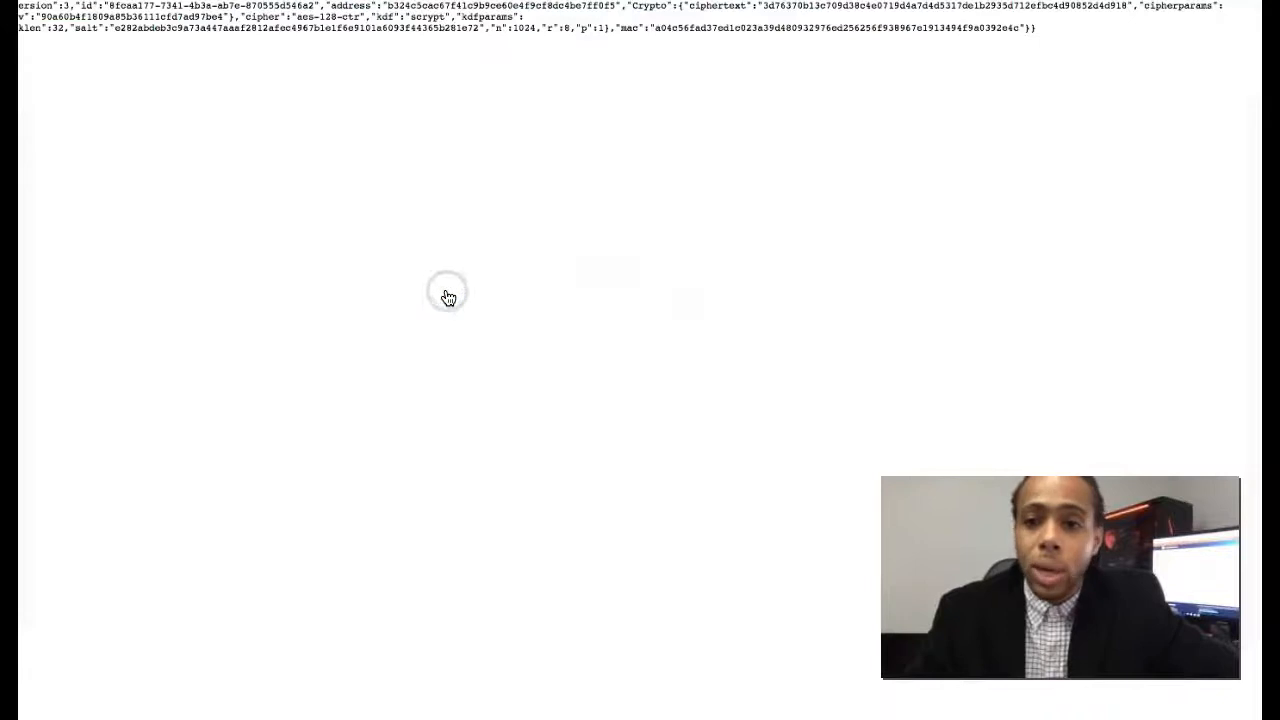
mouse_move(996, 78)
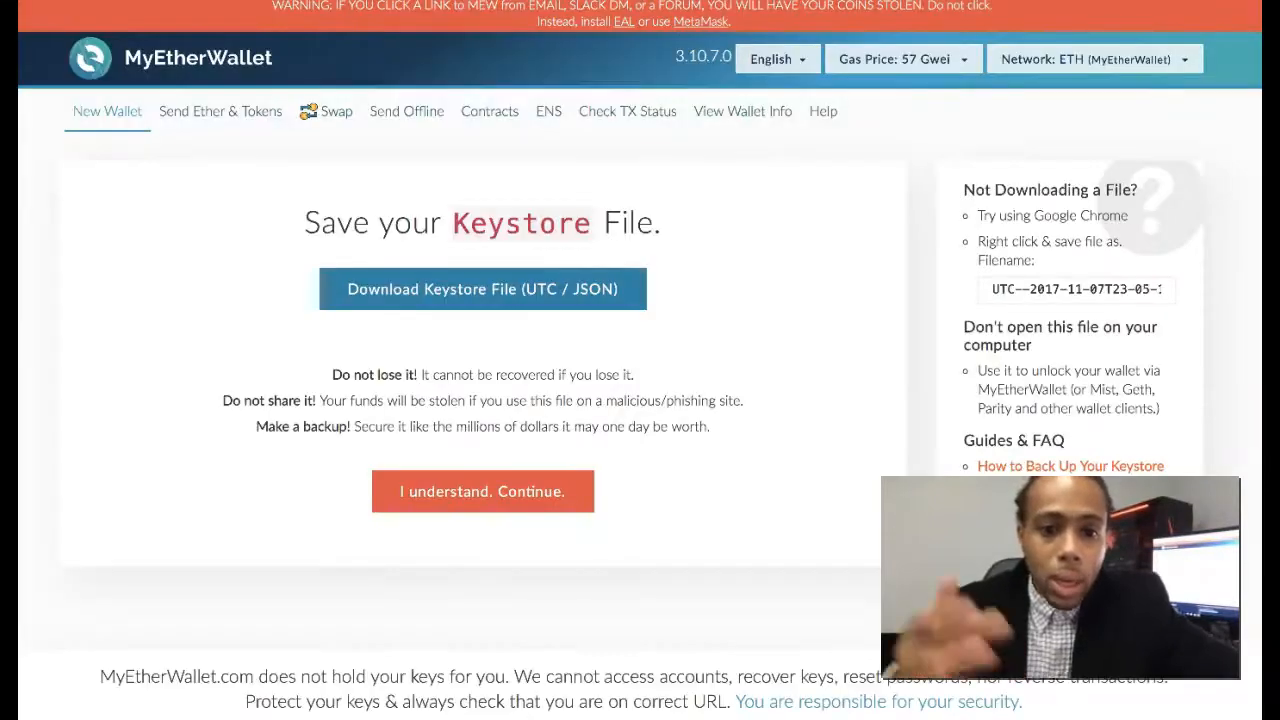
Confirm the keystore is saved, then start a blank note to hold the private key.
click(482, 492)
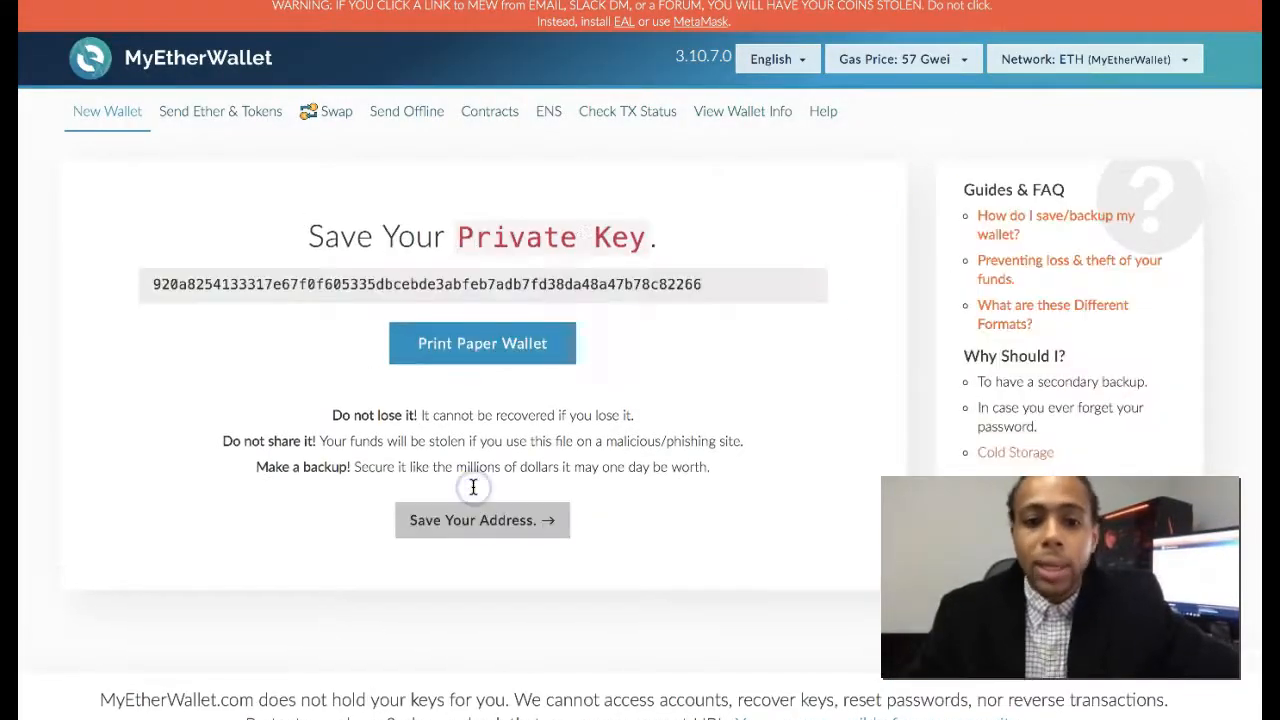
mouse_move(304, 268)
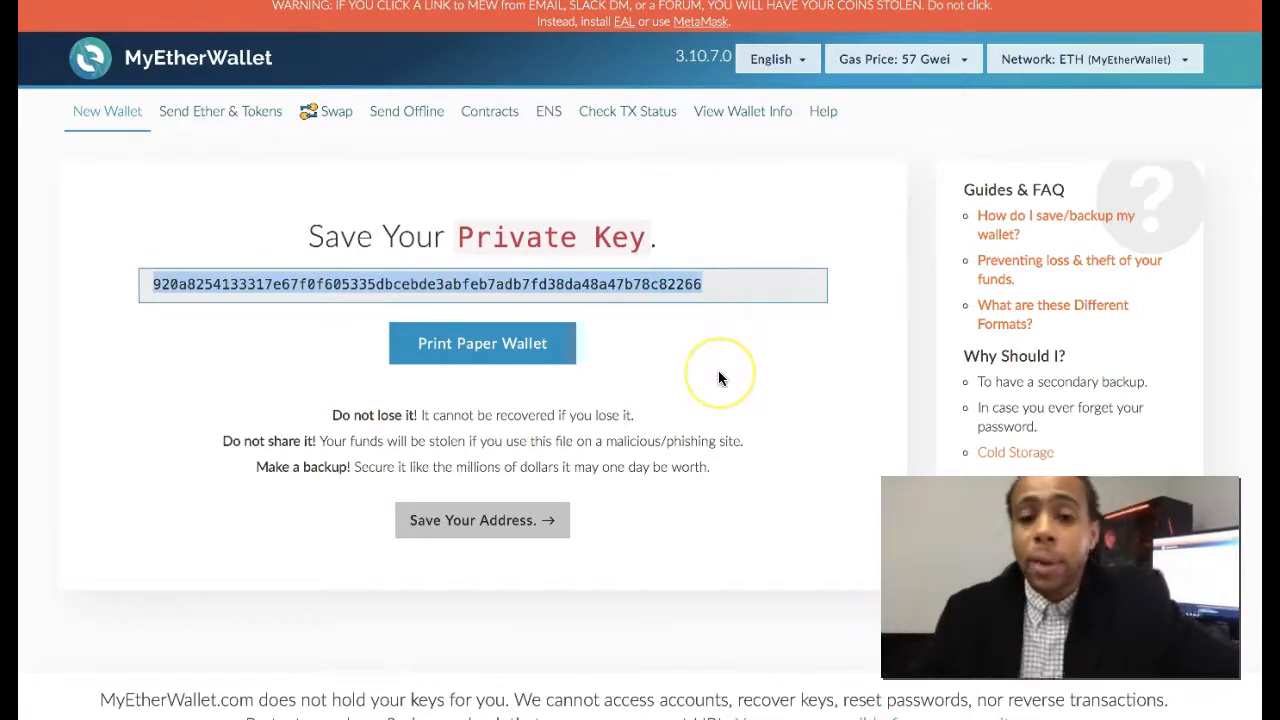
mouse_move(592, 444)
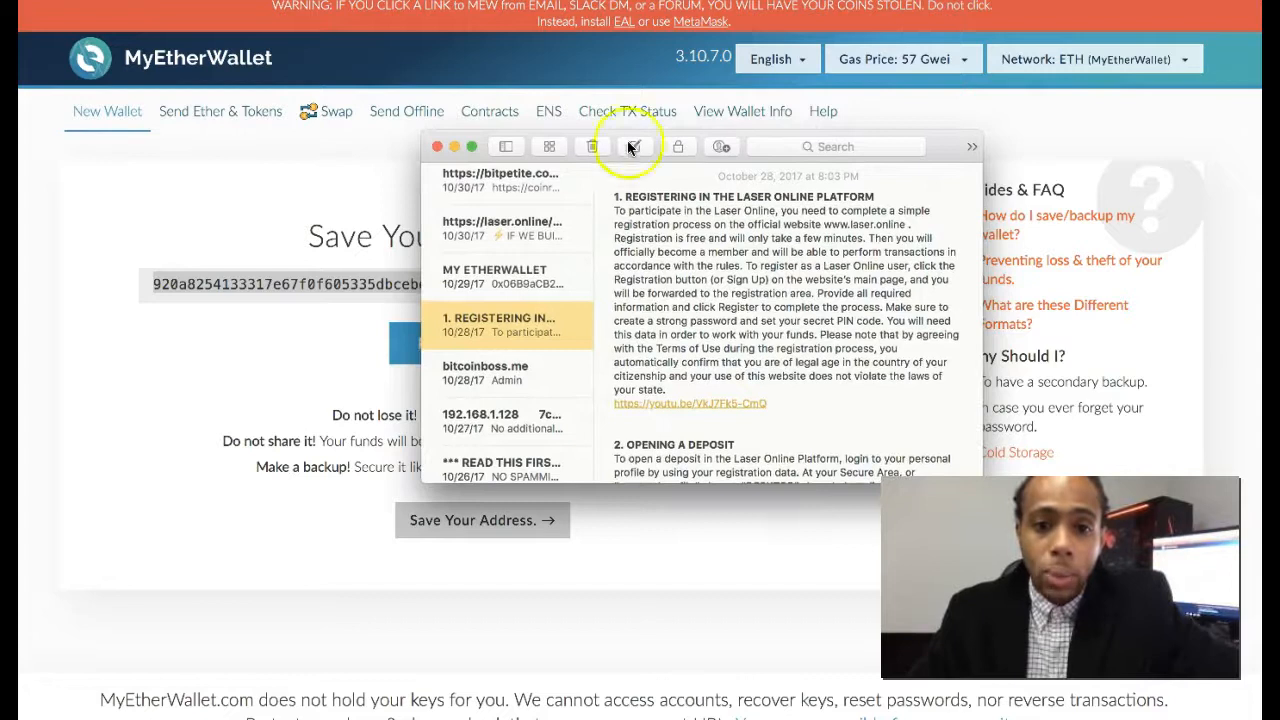
click(636, 146)
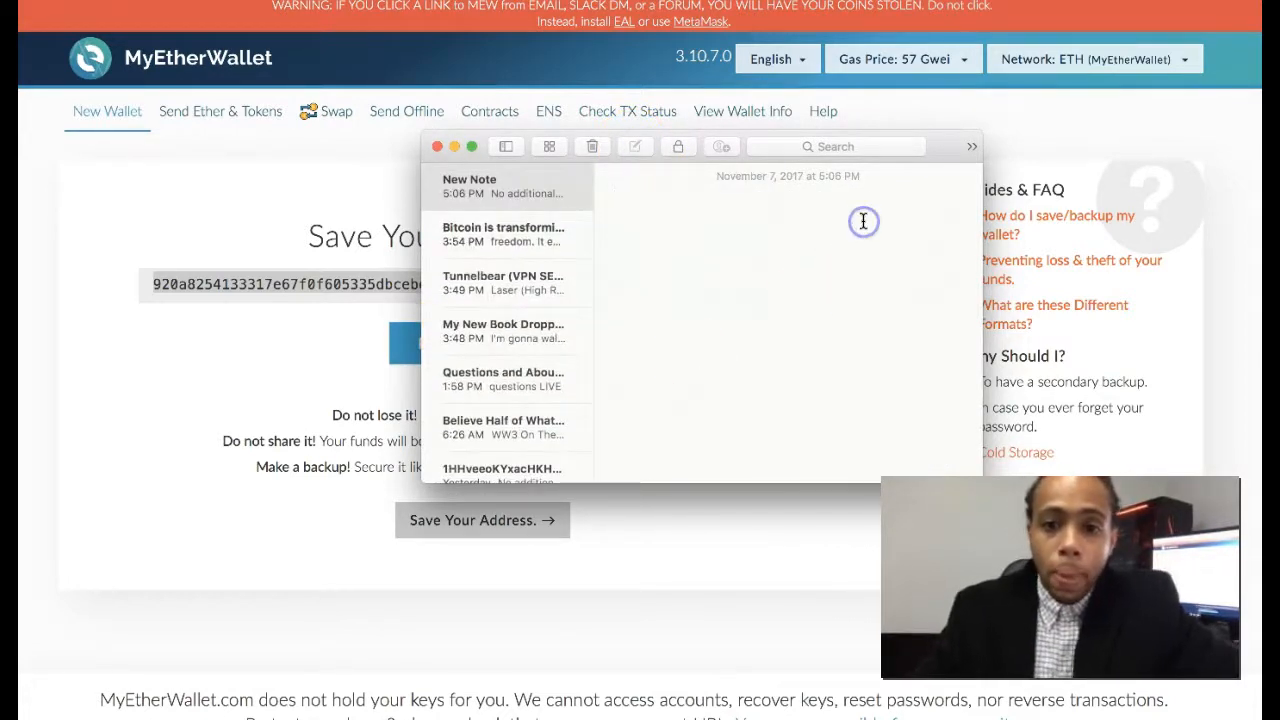
click(506, 146)
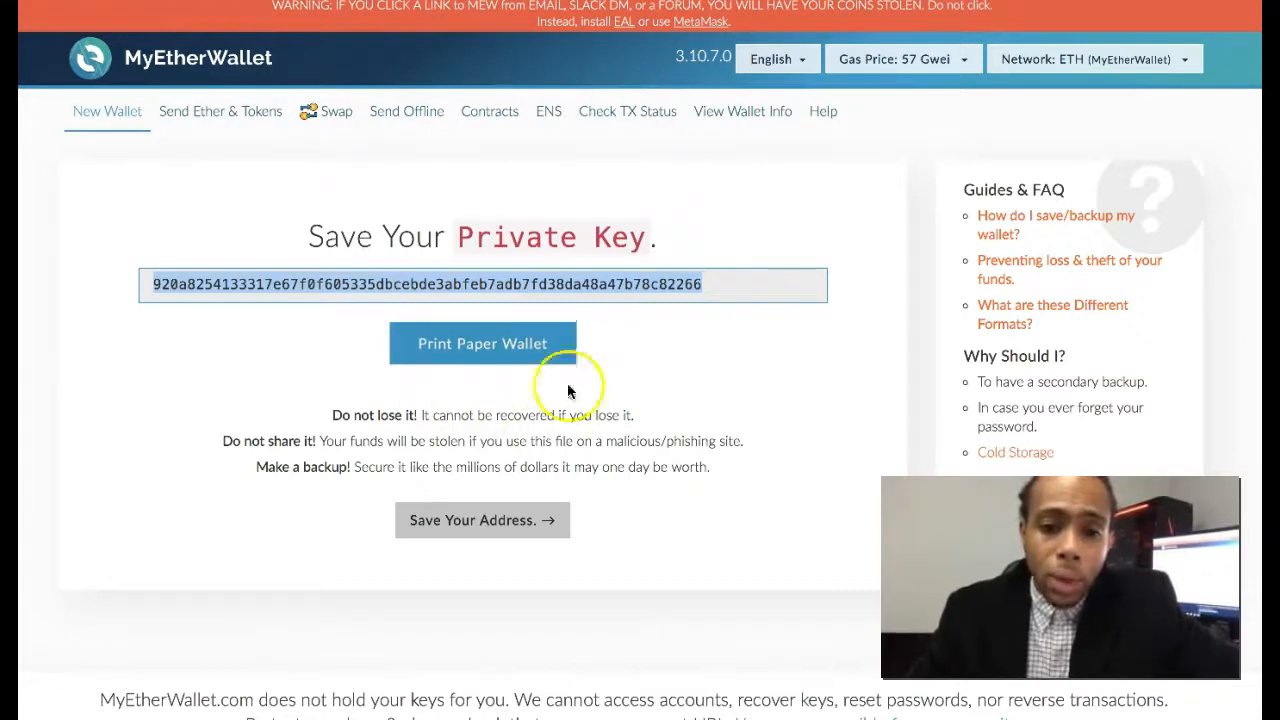
click(482, 344)
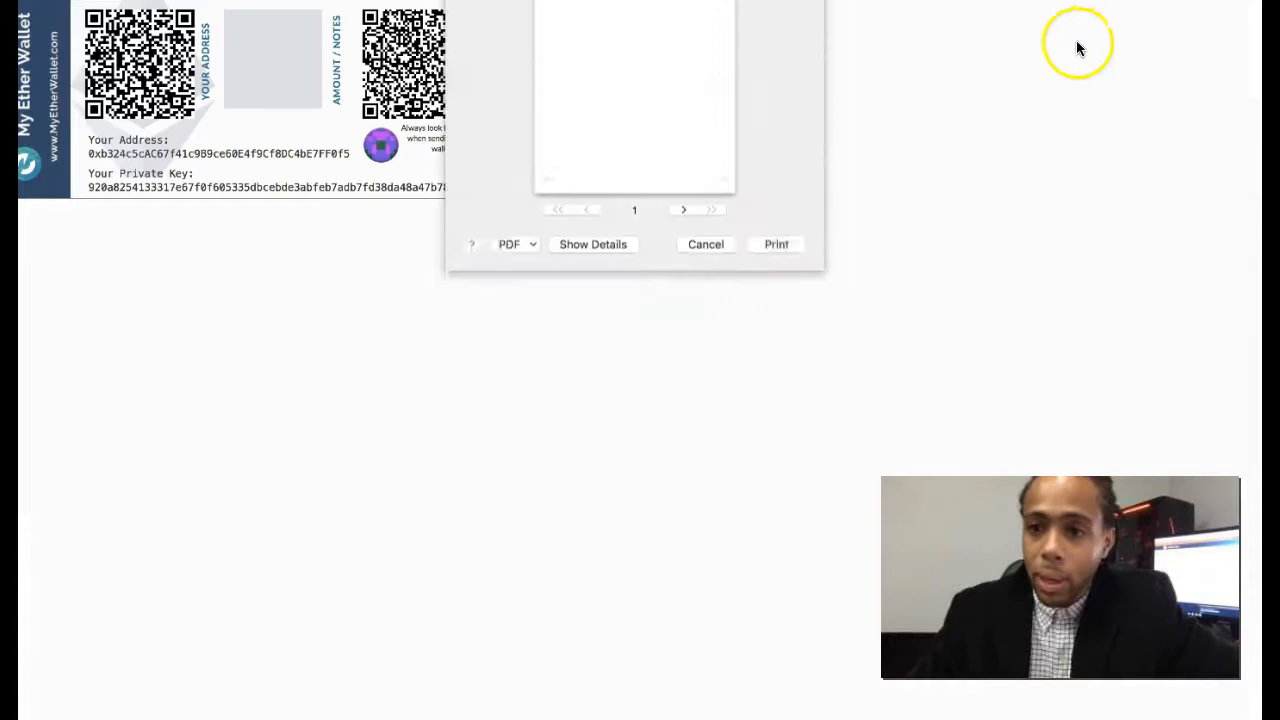
click(592, 244)
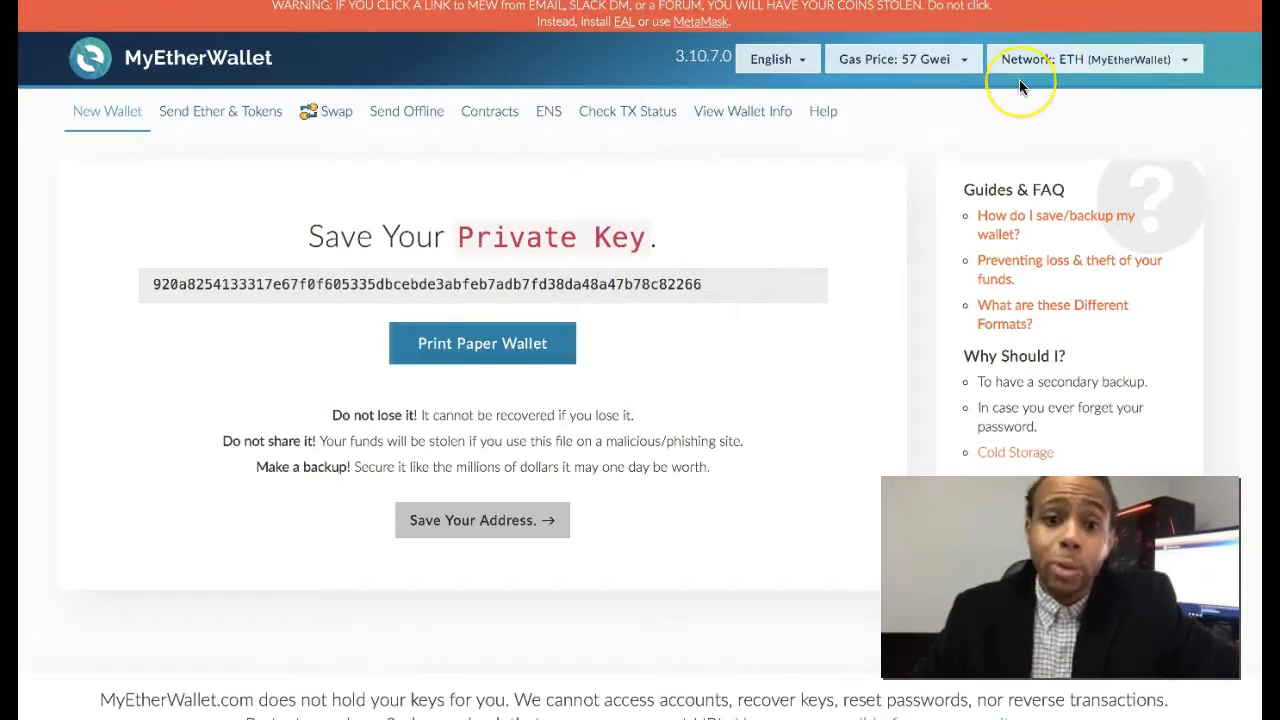
mouse_move(1020, 84)
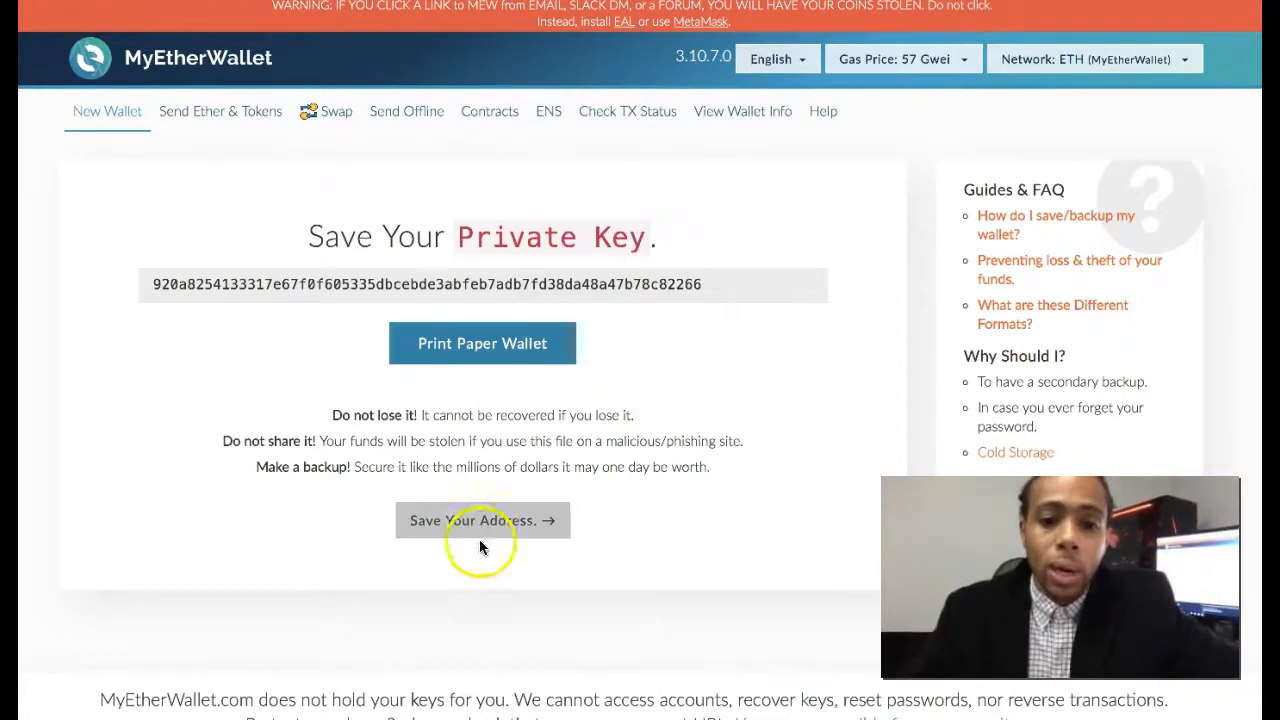
mouse_move(484, 530)
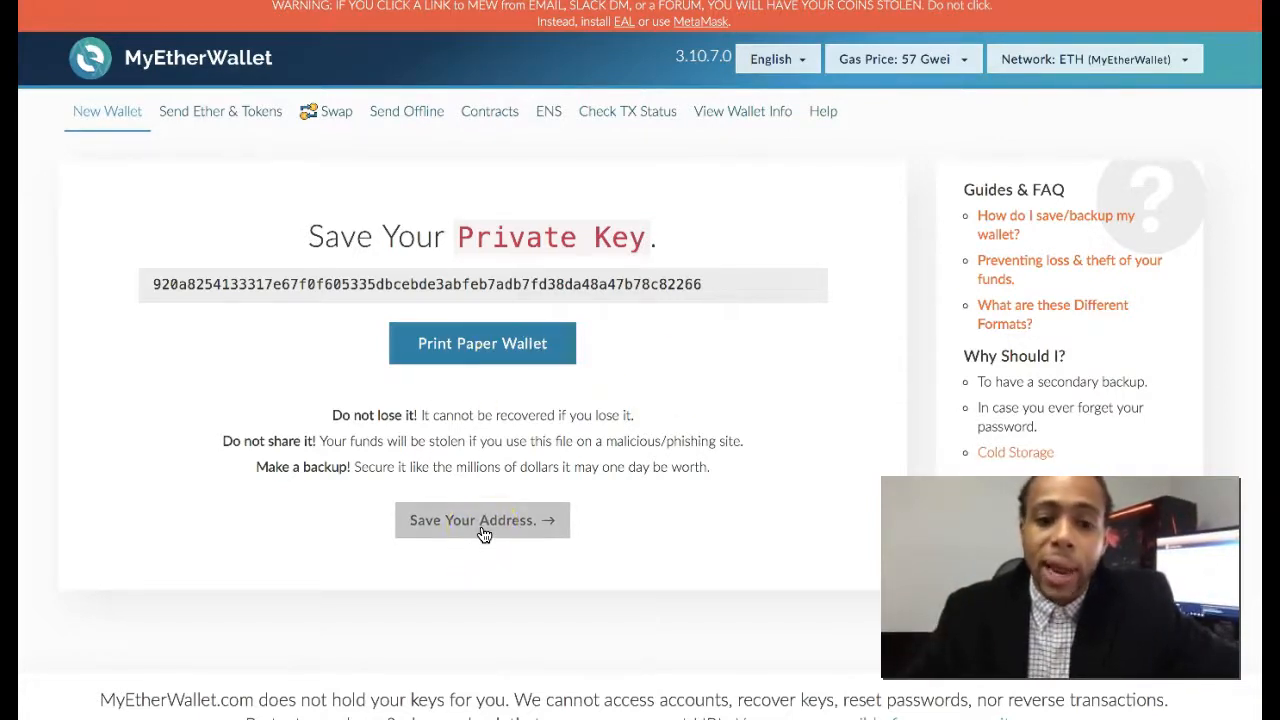
Continue past the private key step to the unlock-your-wallet page.
click(482, 520)
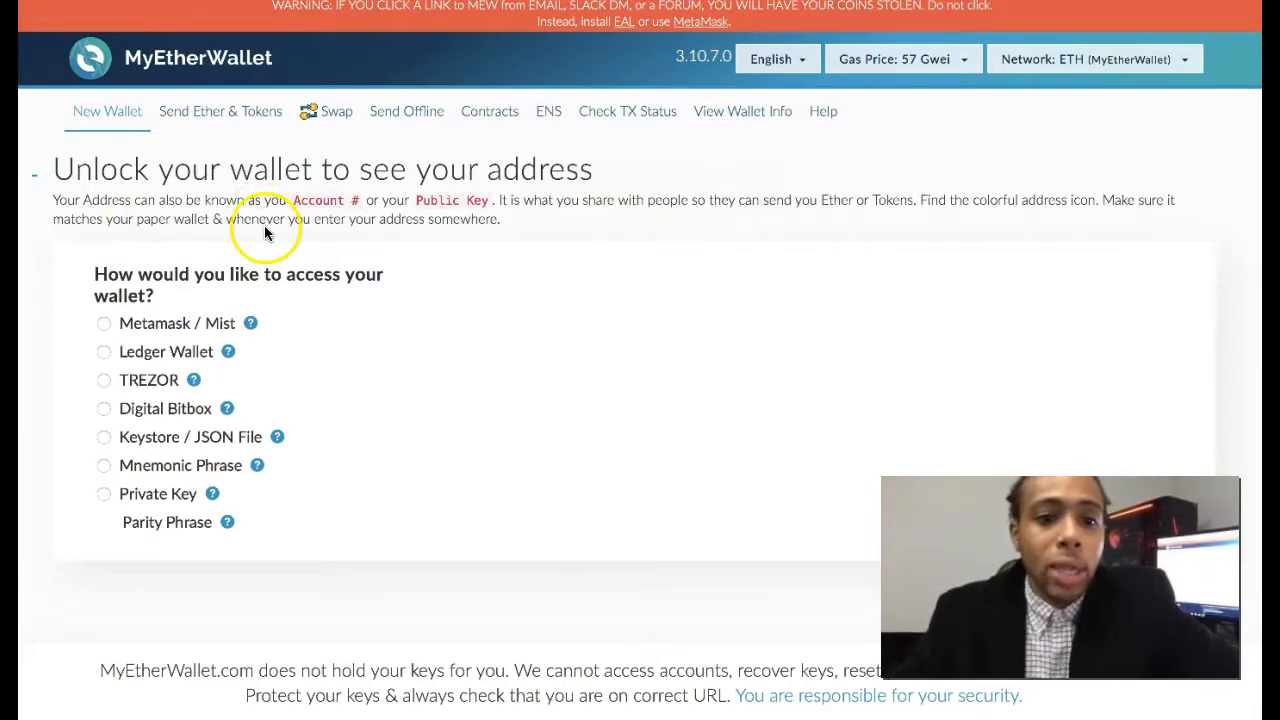
mouse_move(410, 272)
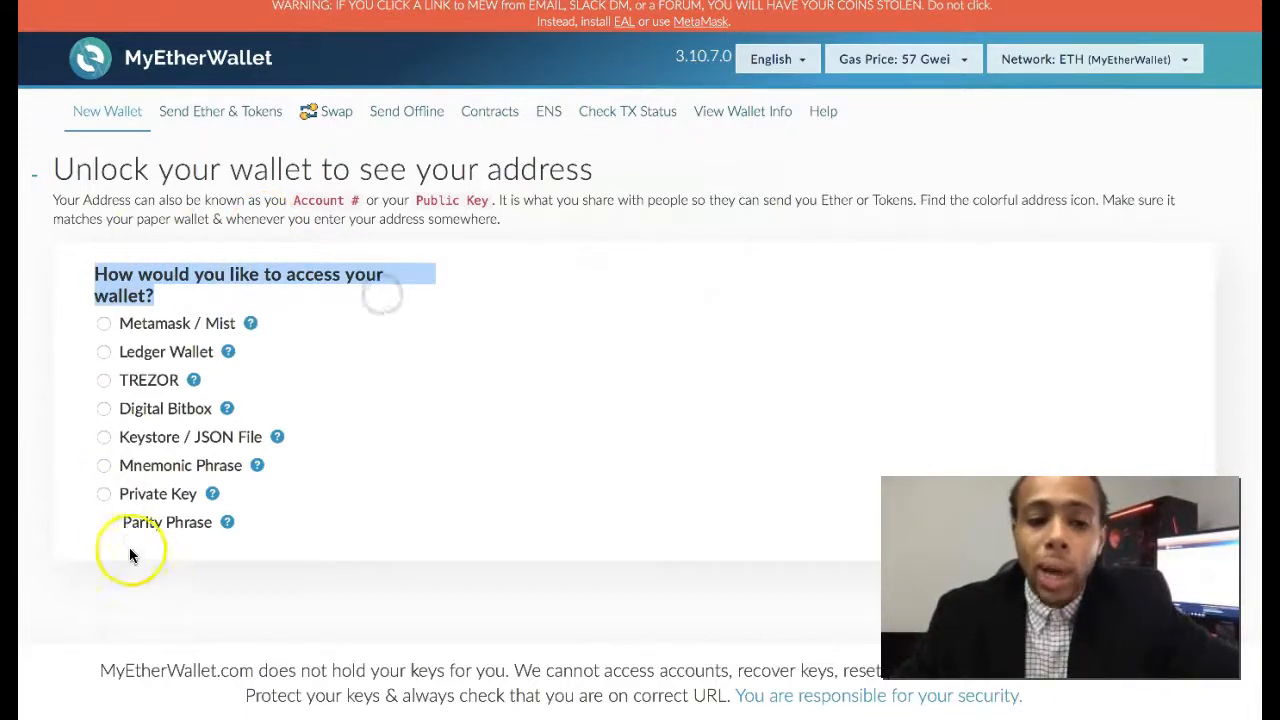
Unlock the wallet using its private key to reveal the address and balance.
click(104, 492)
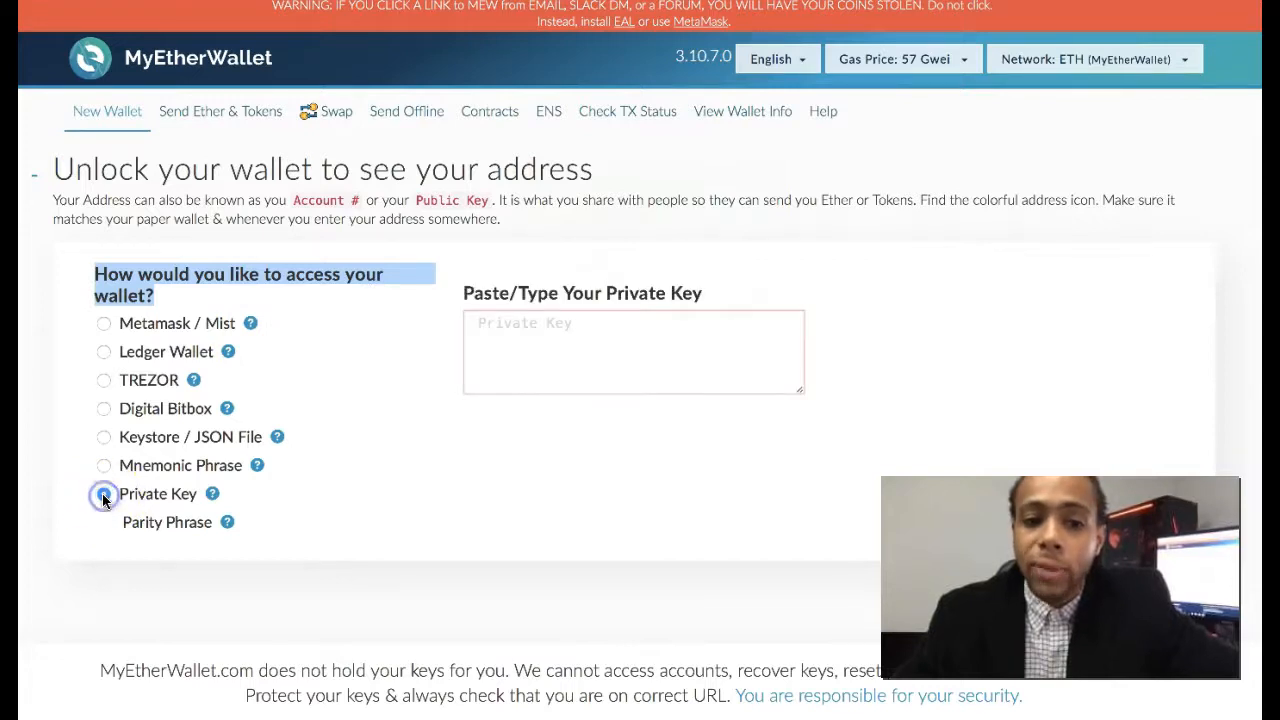
click(104, 492)
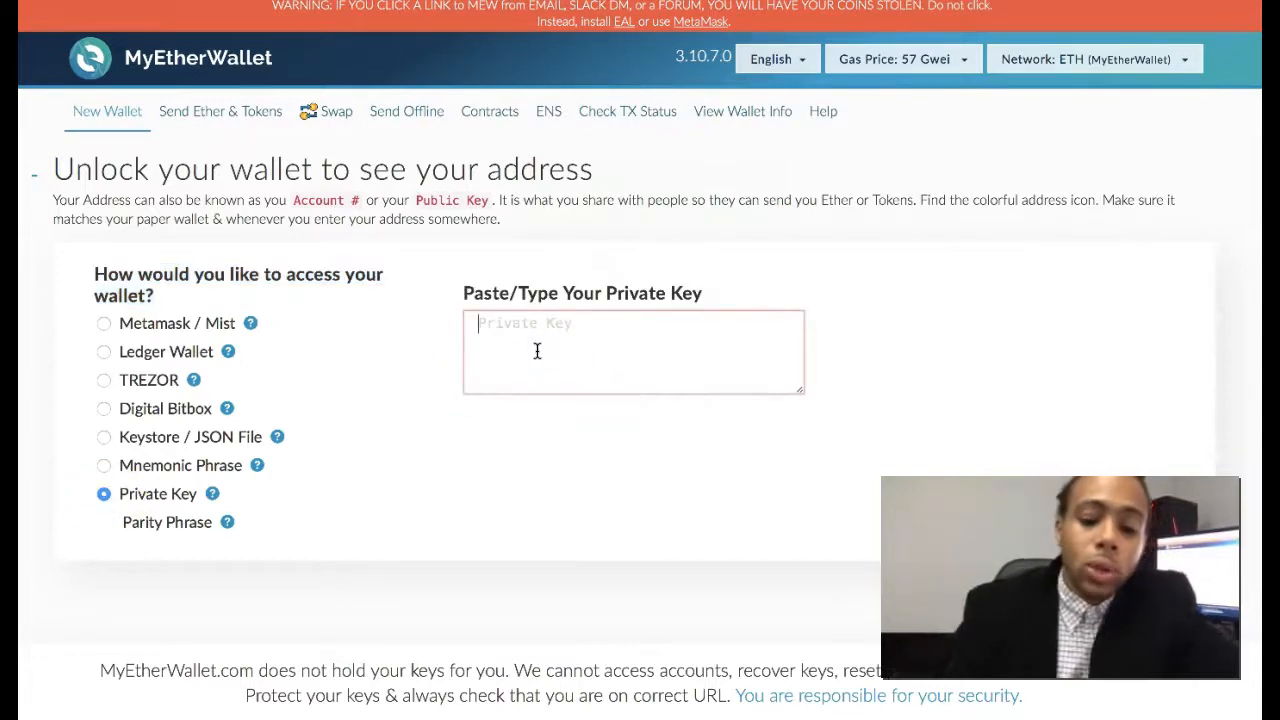
click(1000, 312)
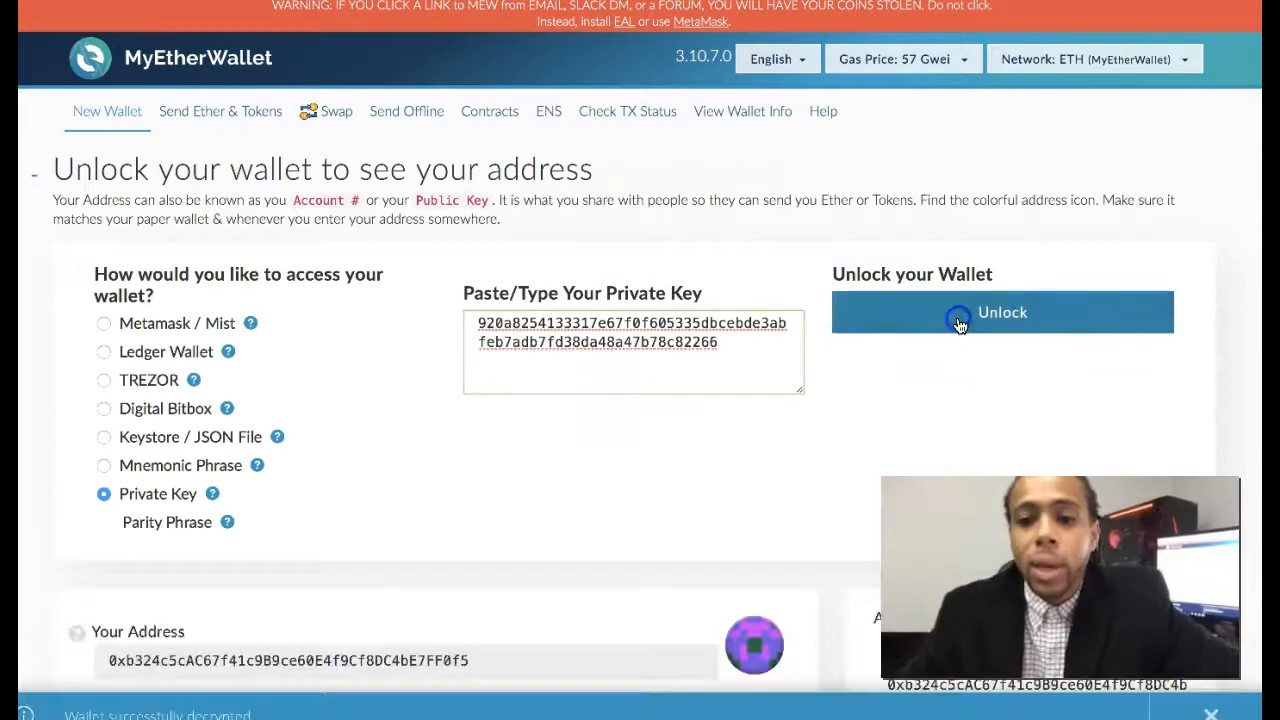
click(1002, 312)
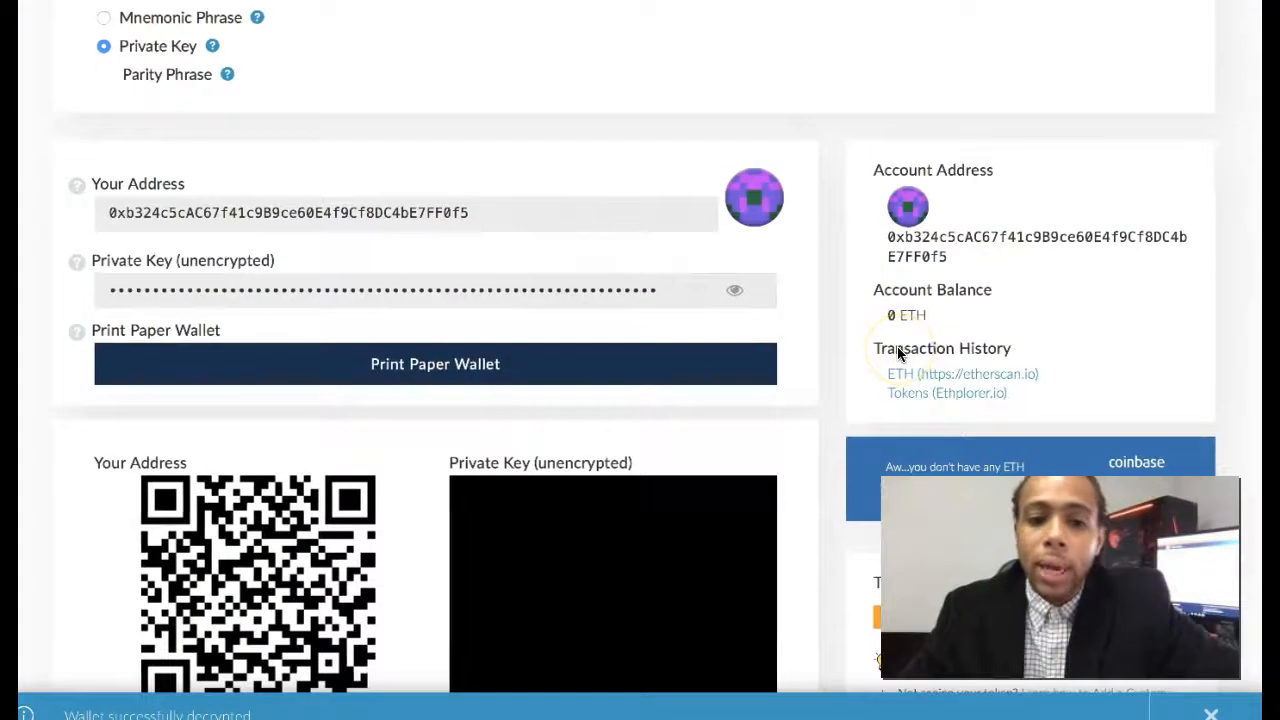
Mask the unencrypted private key and its QR code, leaving only the address visible.
scroll(down, 3)
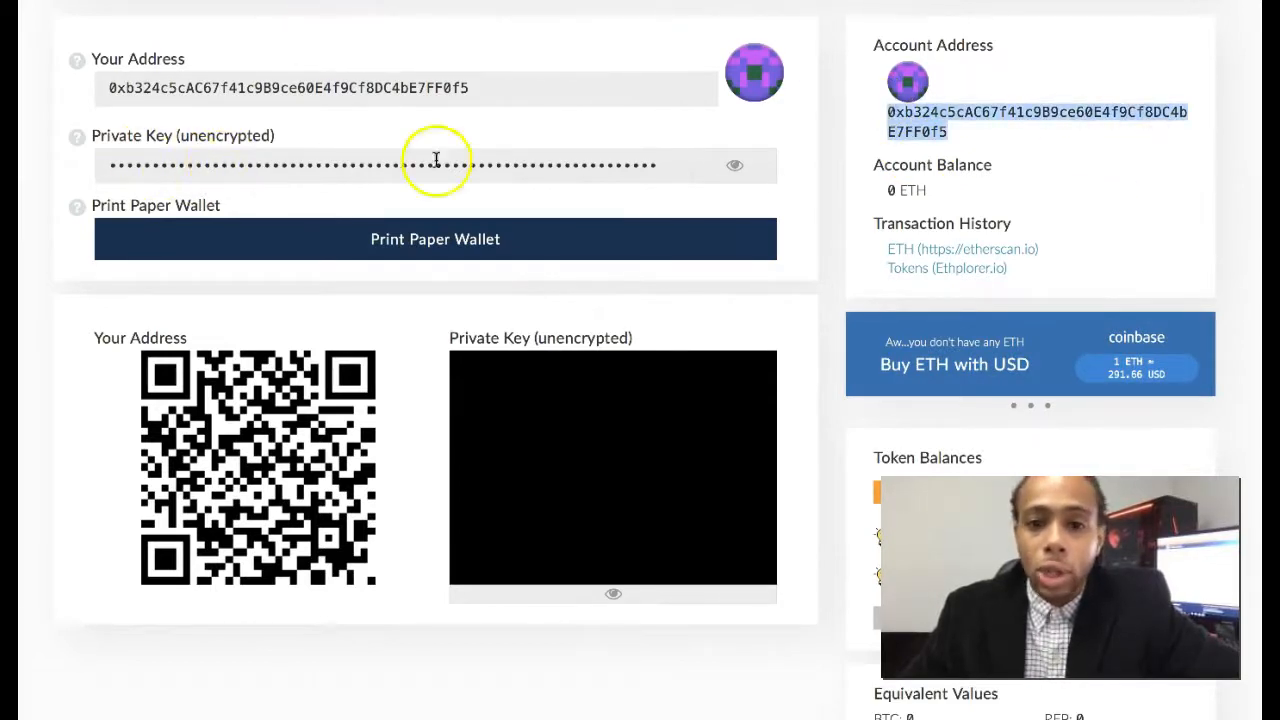
click(734, 164)
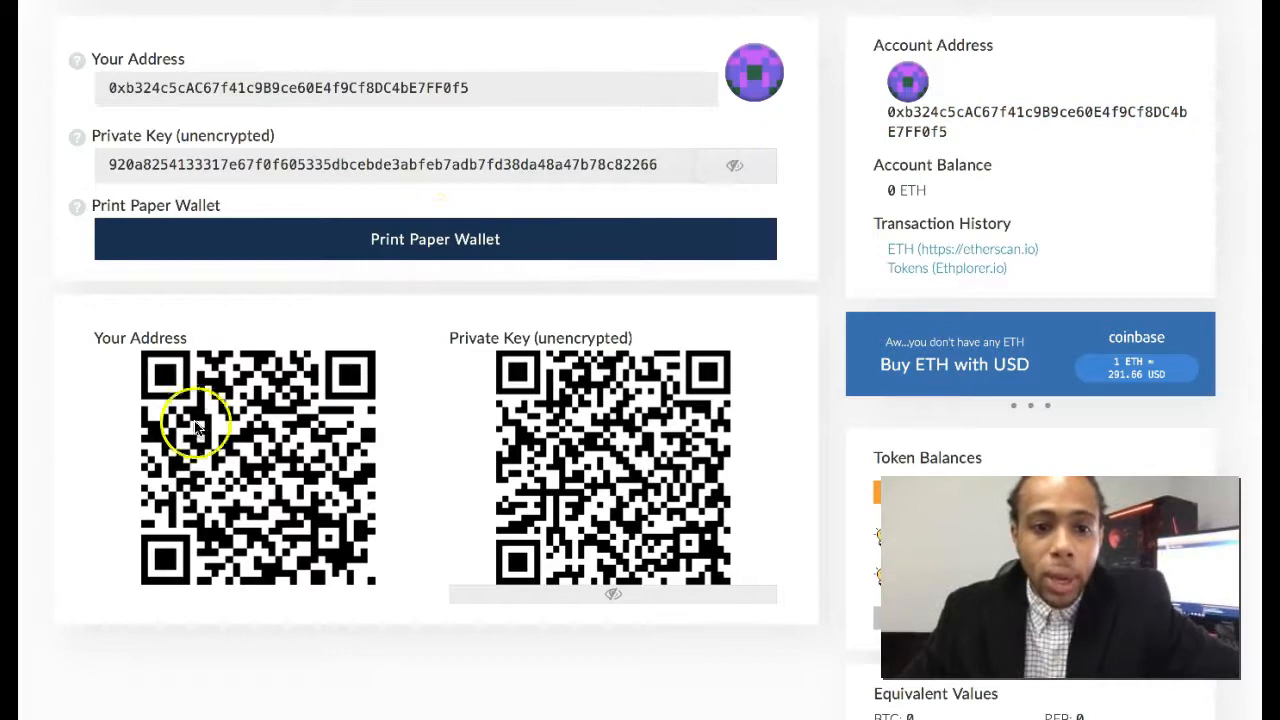
mouse_move(320, 624)
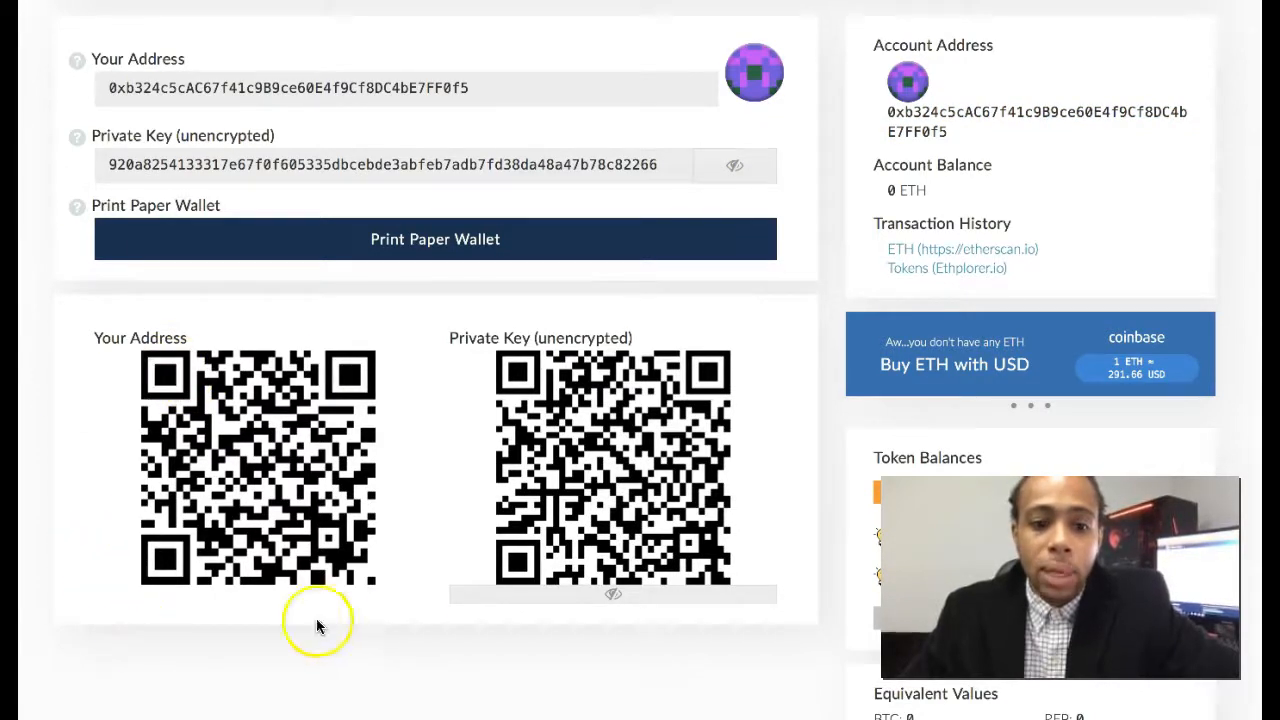
mouse_move(288, 608)
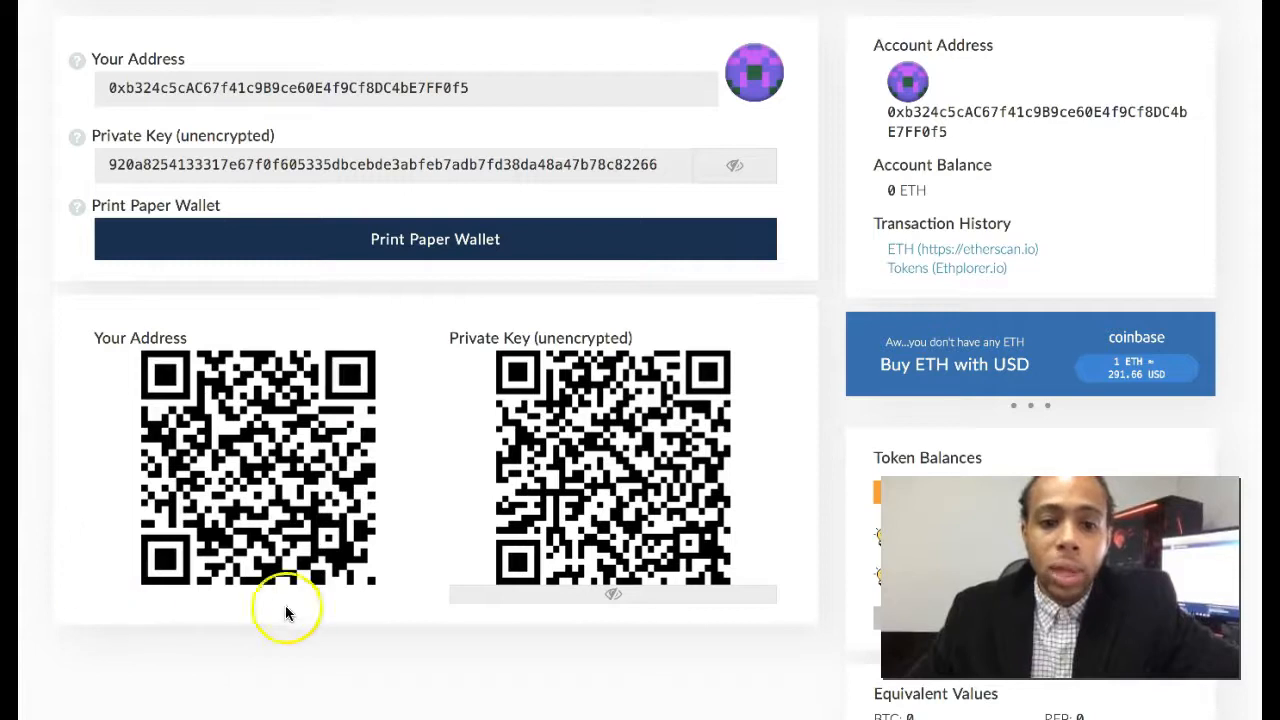
mouse_move(456, 608)
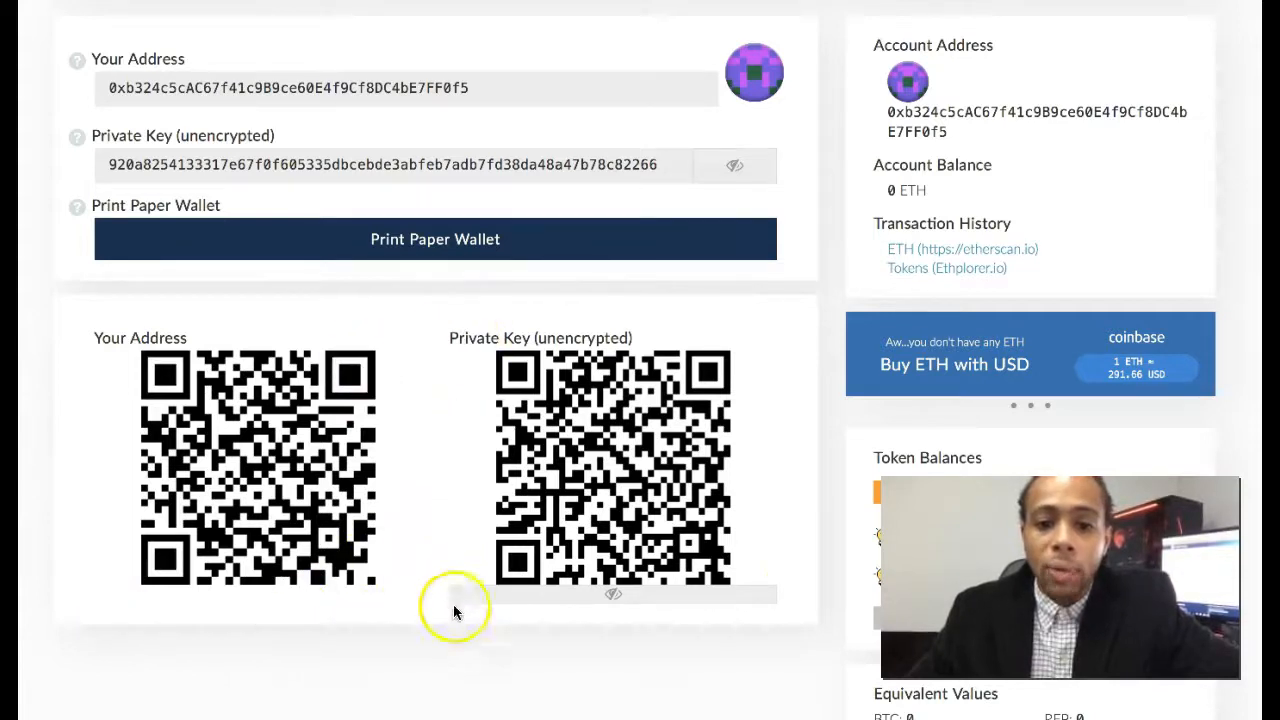
mouse_move(570, 516)
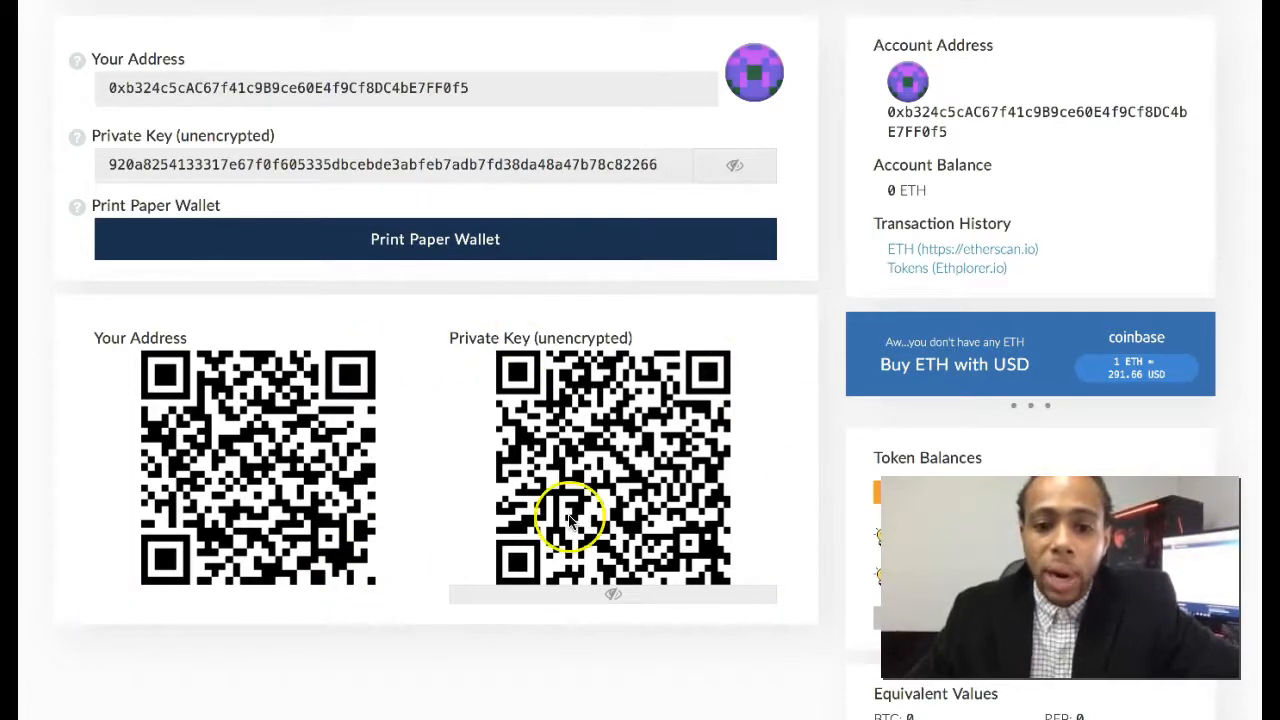
click(734, 164)
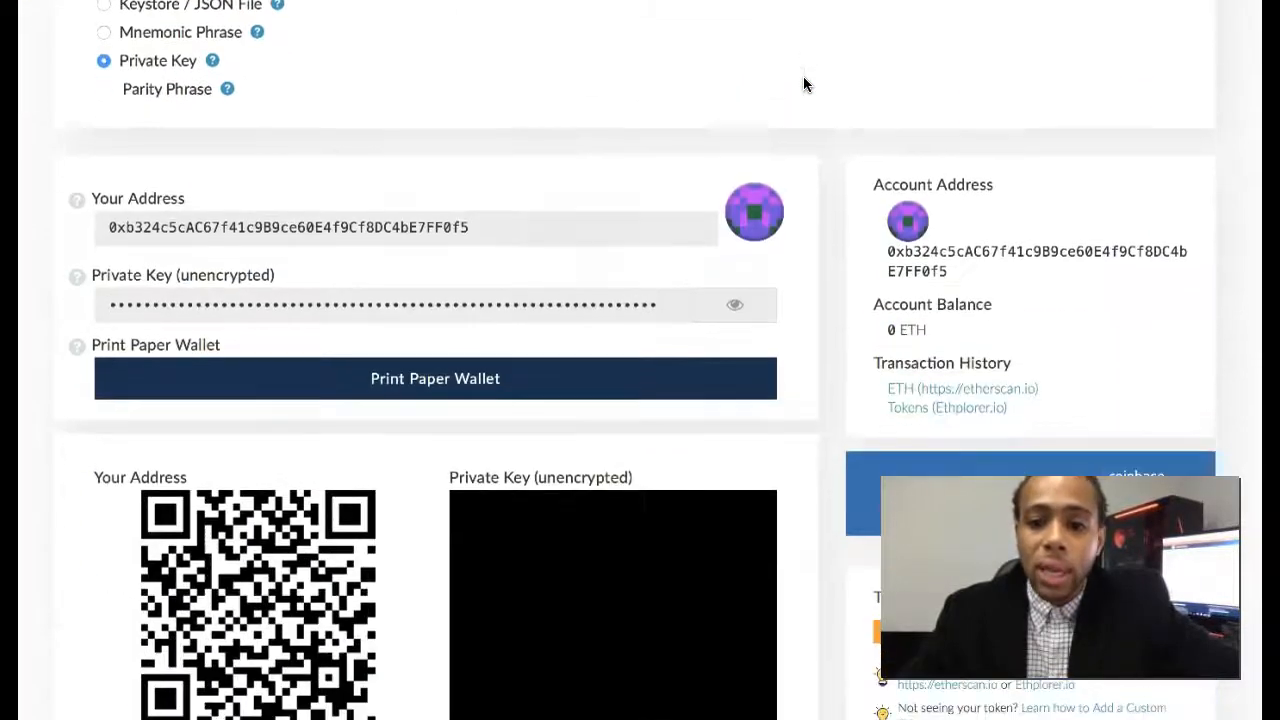
scroll(down, 3)
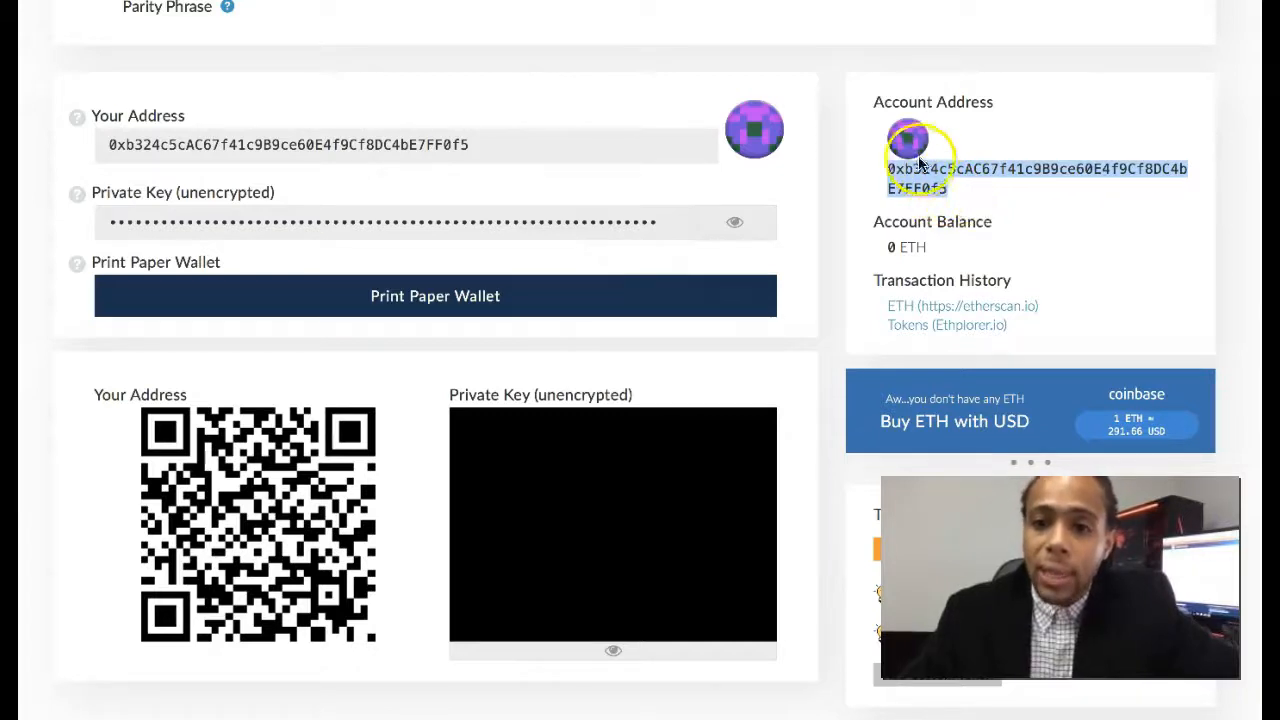
mouse_move(956, 308)
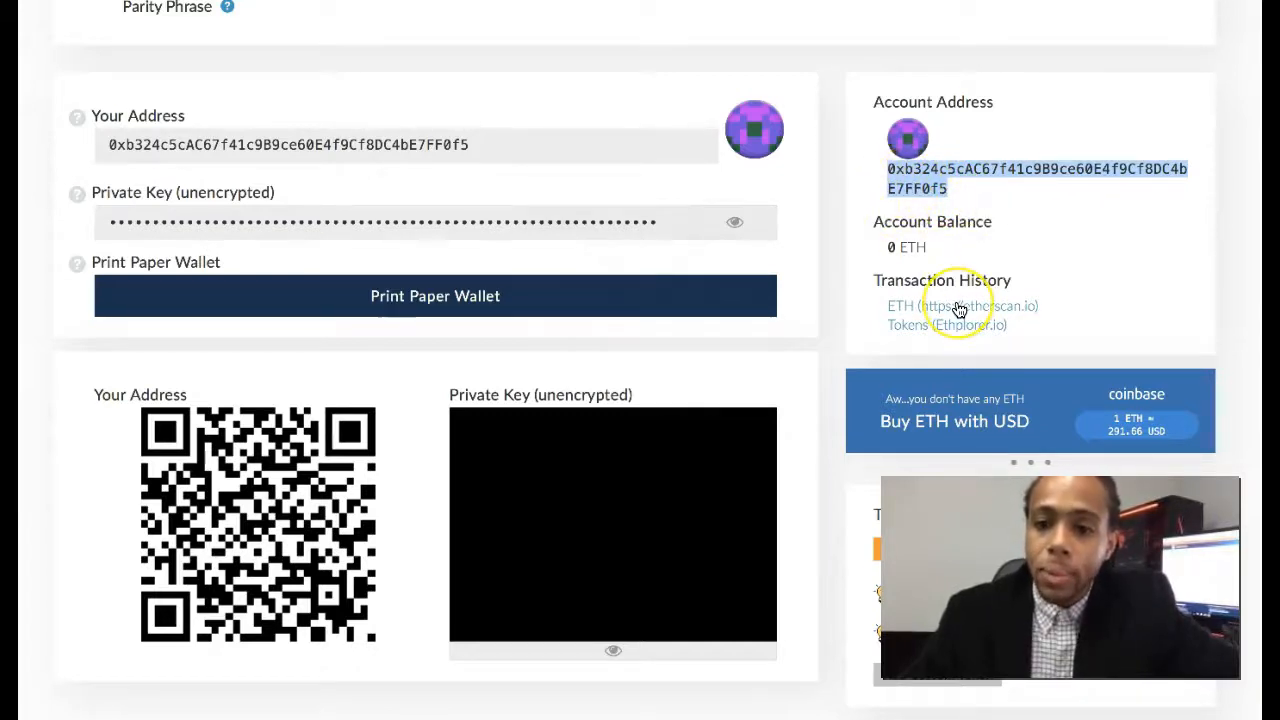
scroll(down, 3)
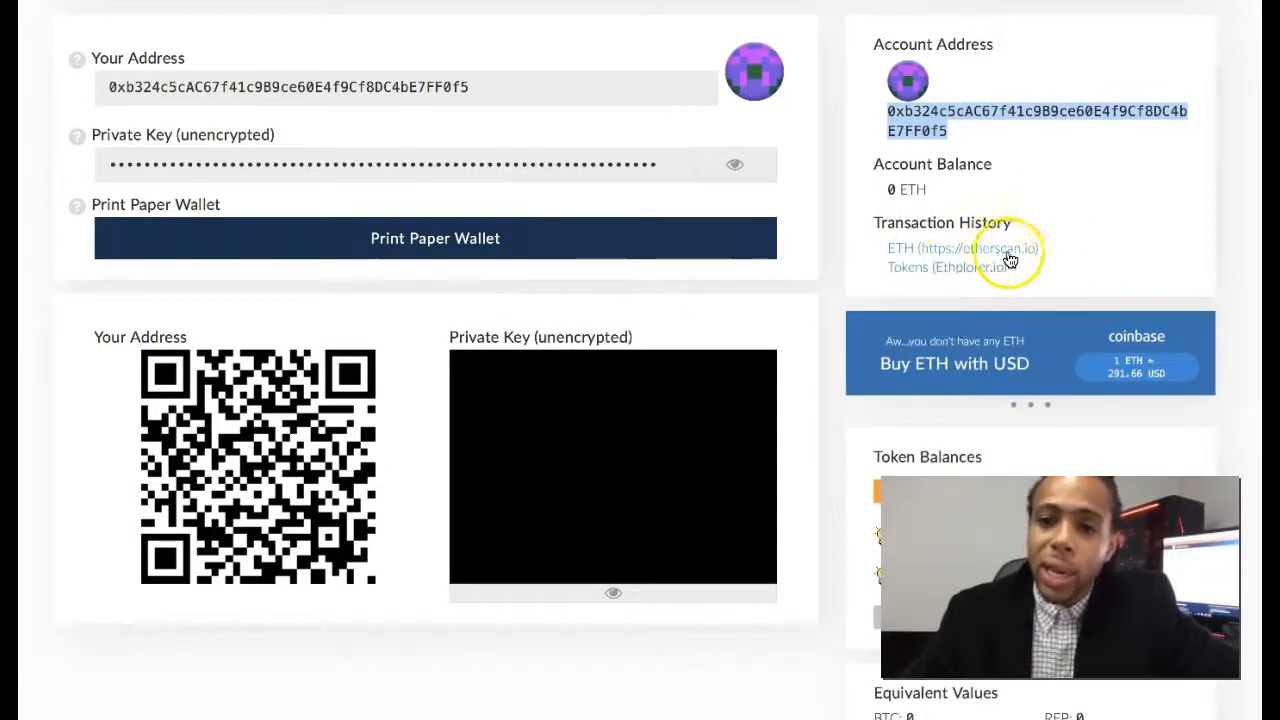
mouse_move(930, 278)
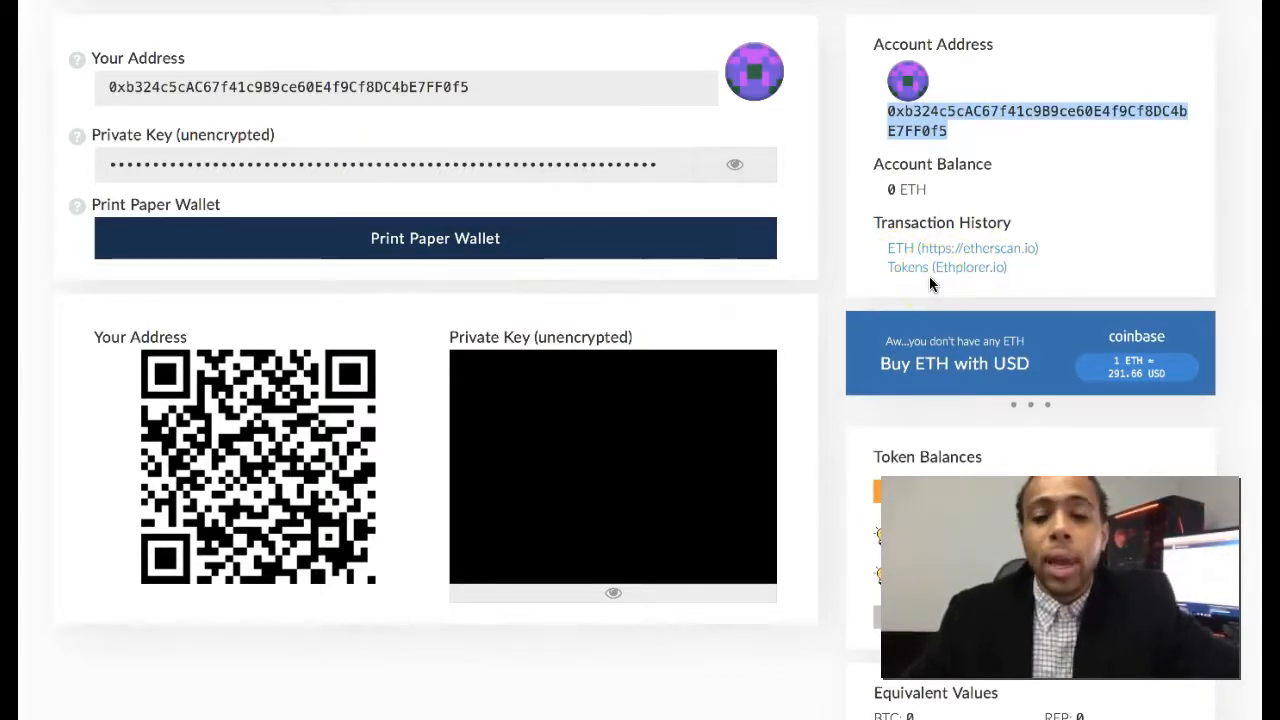
scroll(down, 3)
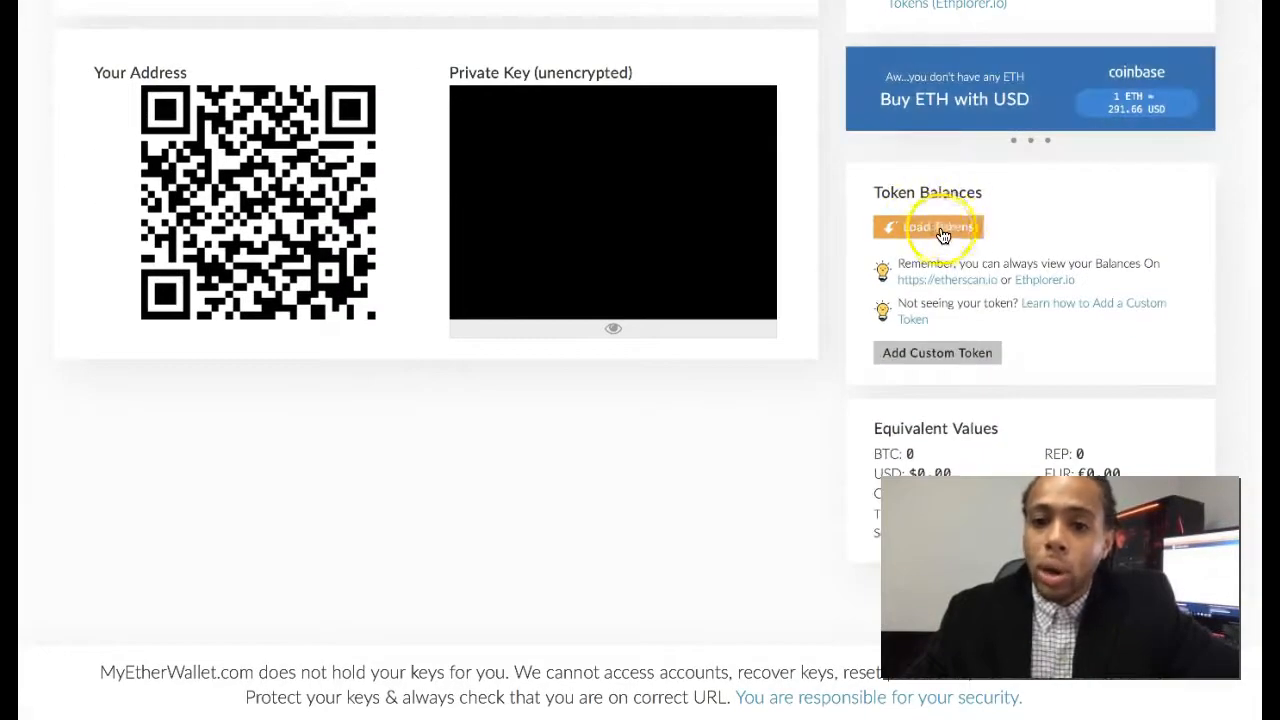
Load the token balances and review the full list, every token showing 0.
click(930, 228)
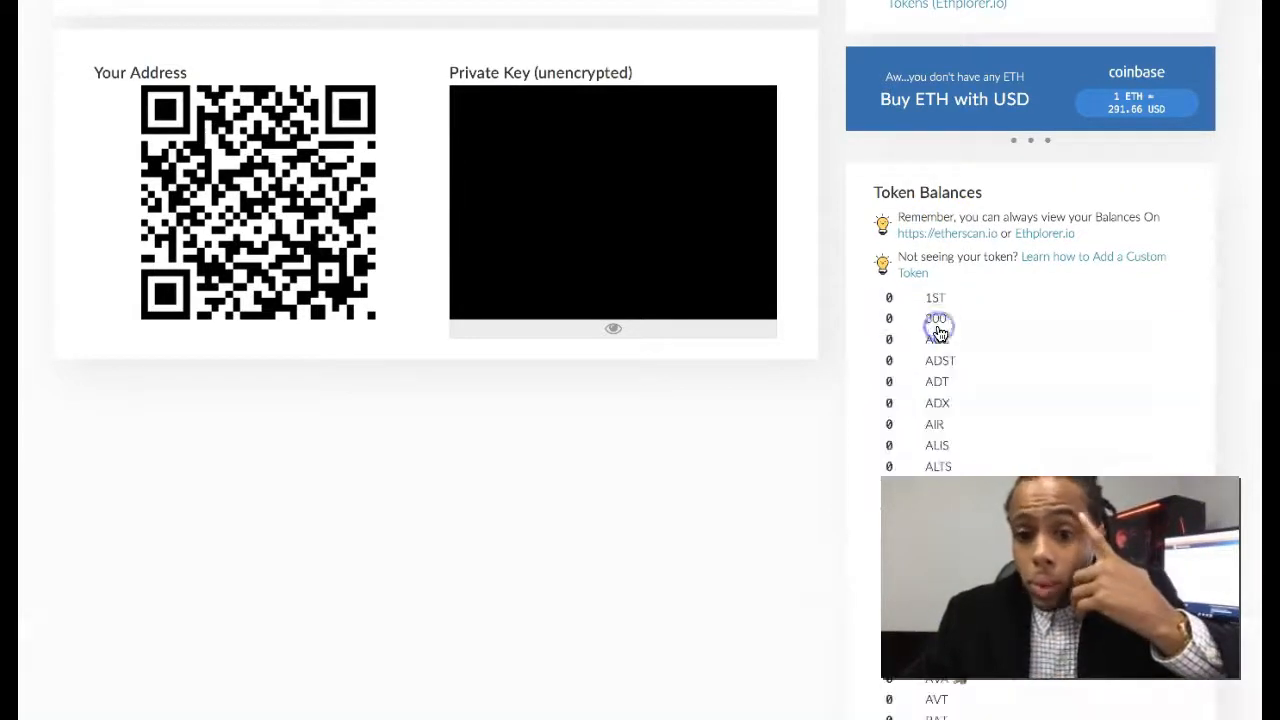
scroll(down, 3)
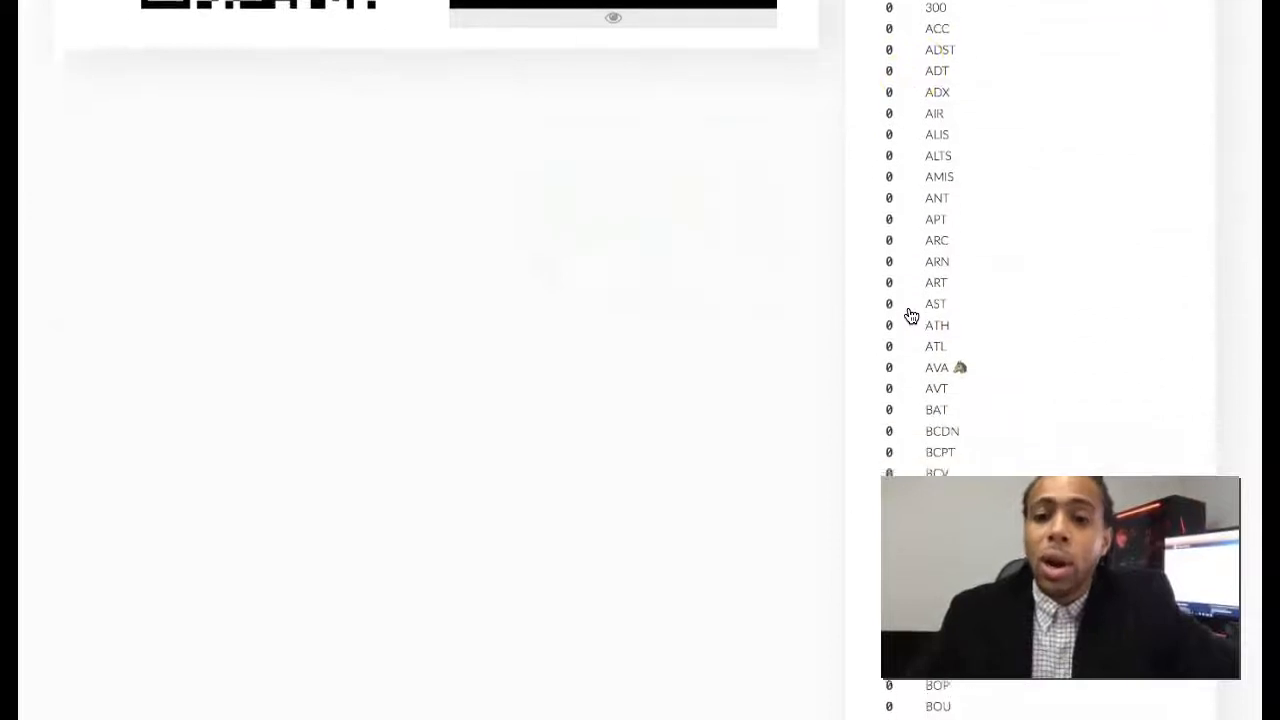
scroll(down, 3)
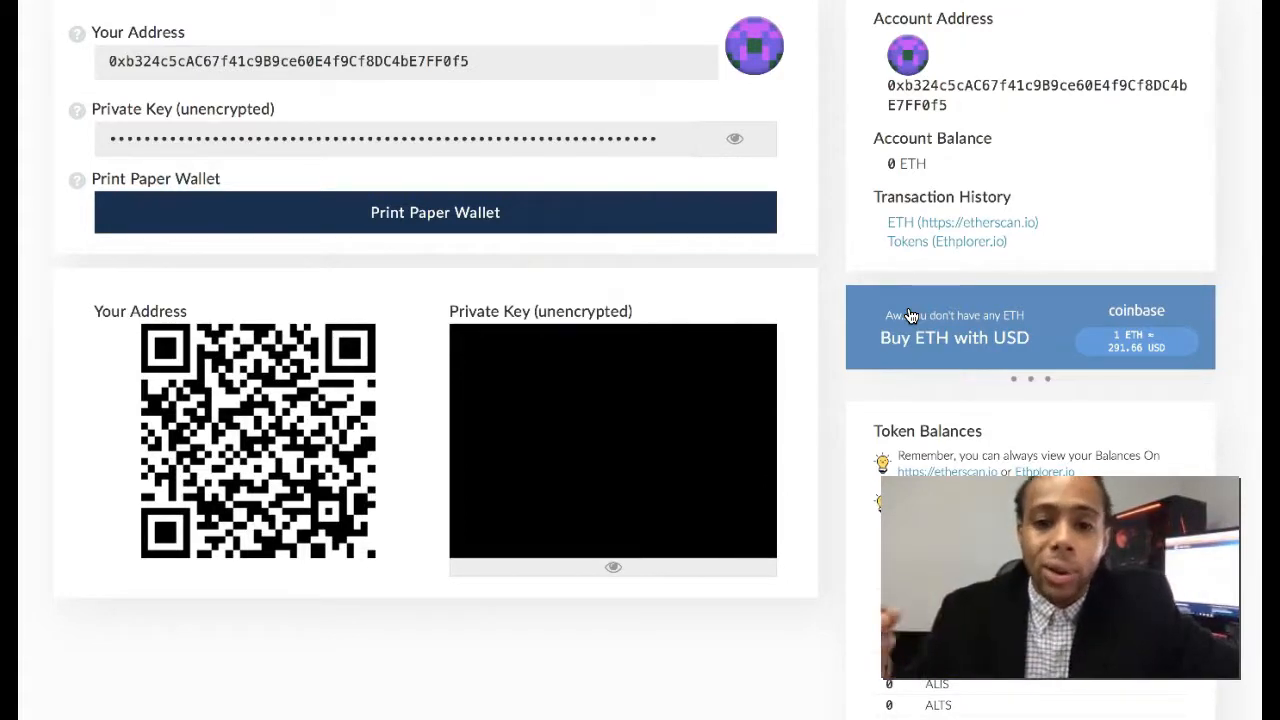
scroll(down, 3)
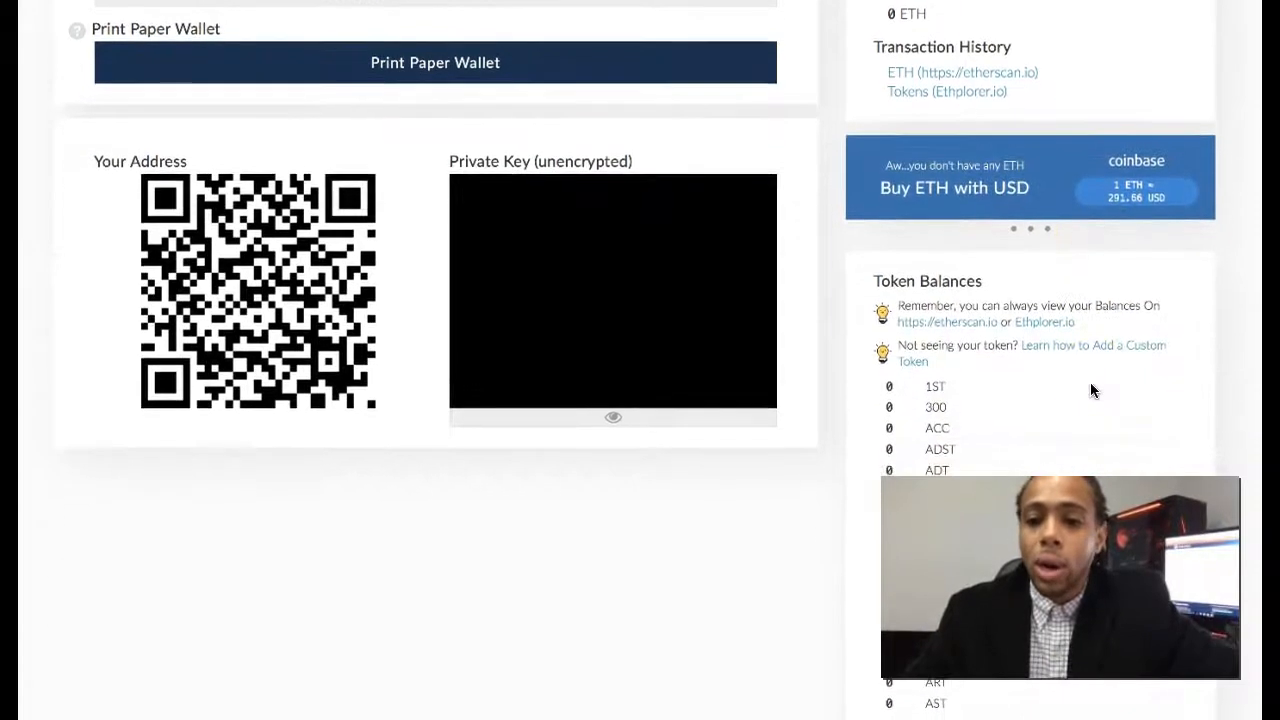
scroll(down, 3)
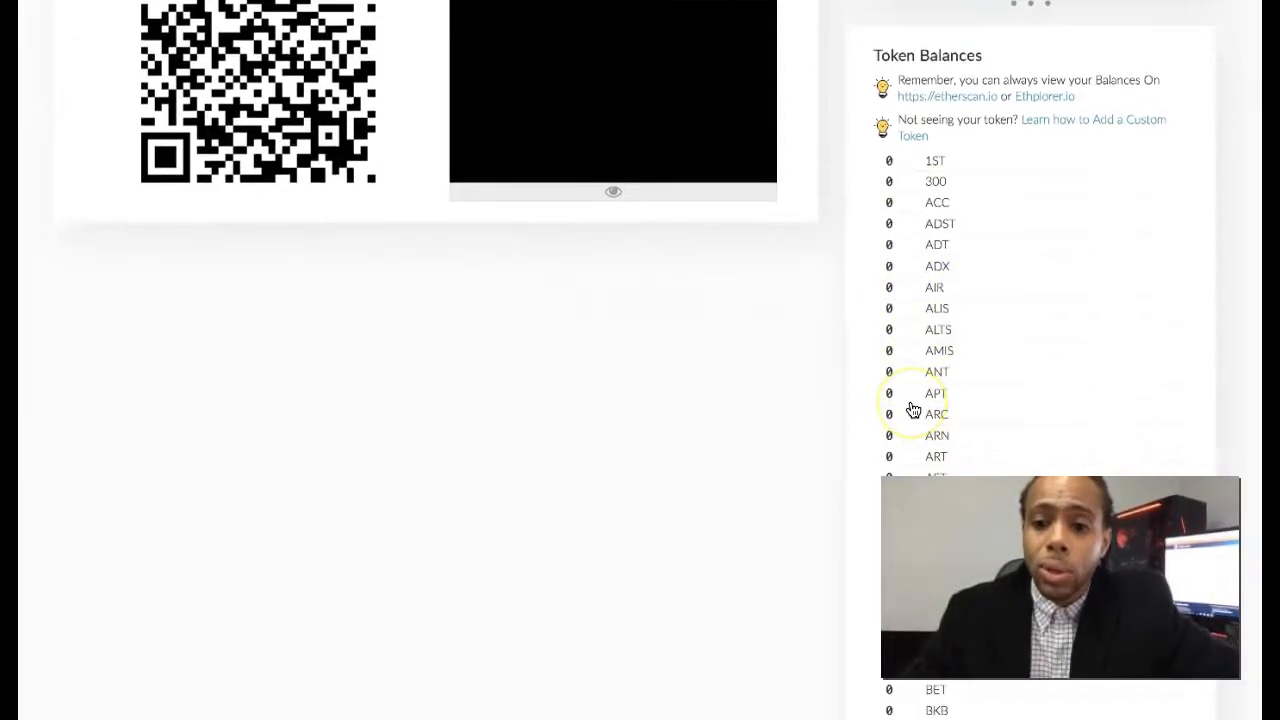
scroll(down, 3)
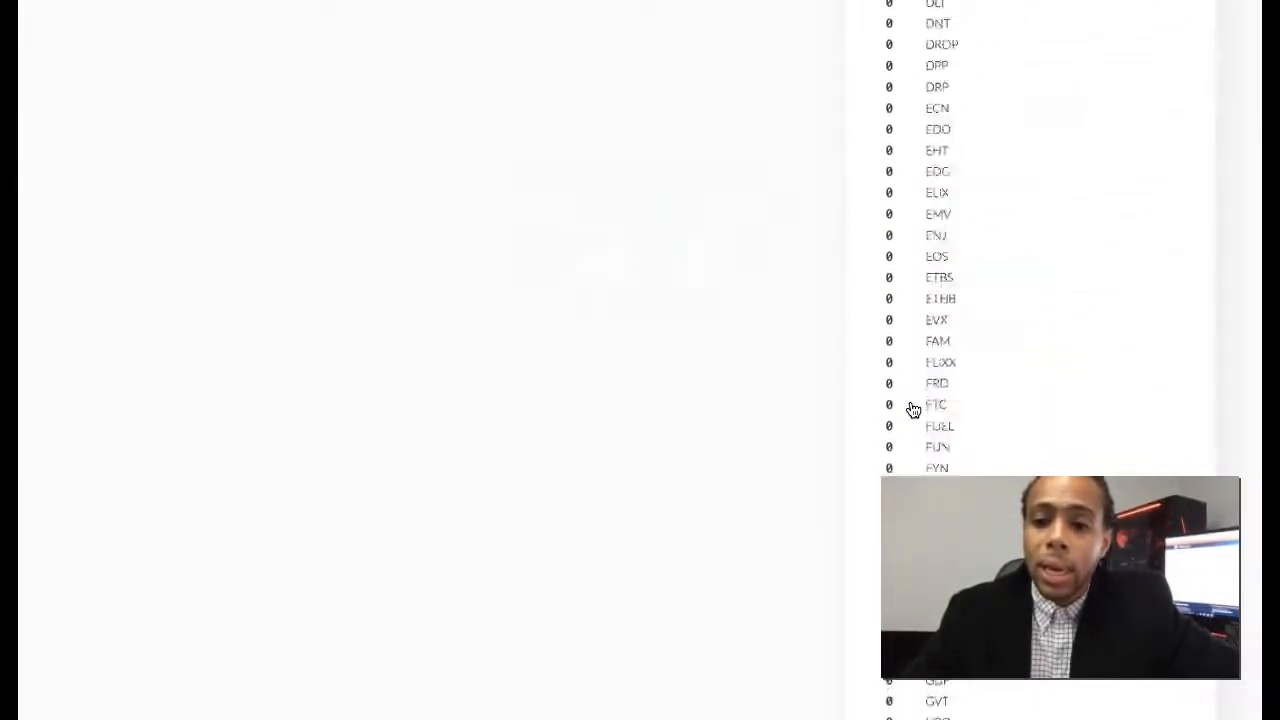
scroll(down, 3)
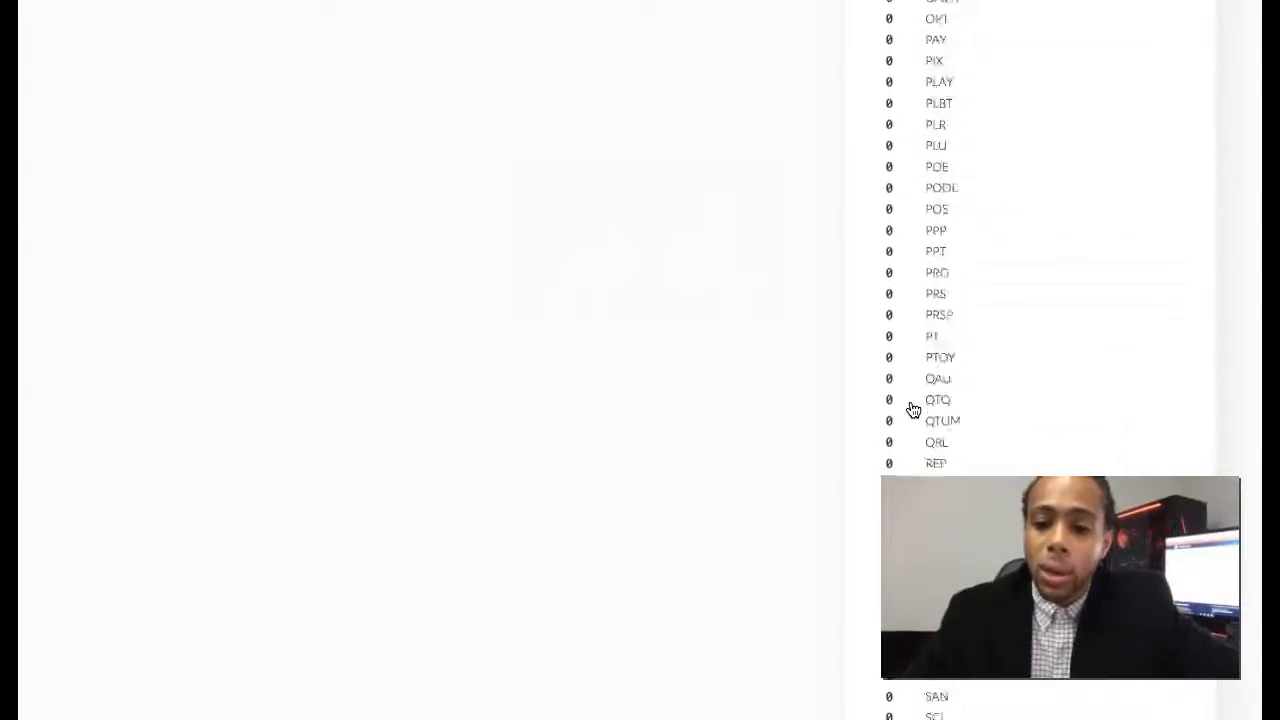
scroll(down, 3)
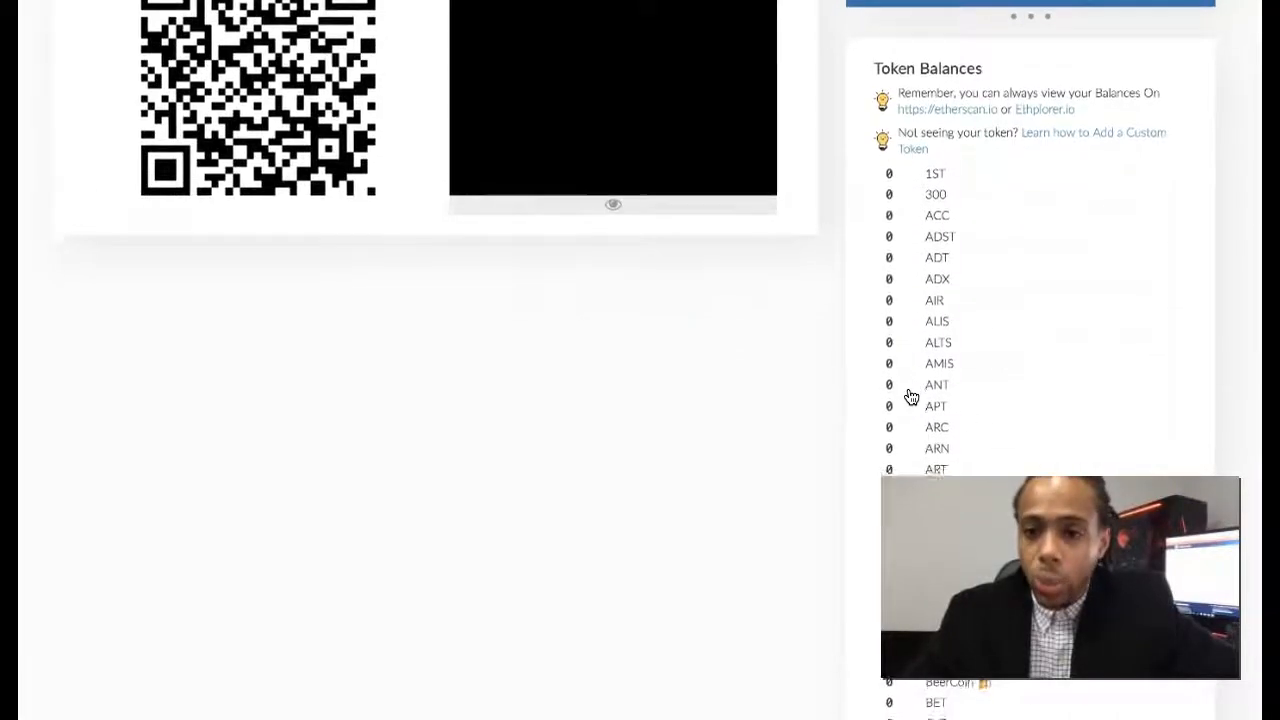
scroll(down, 3)
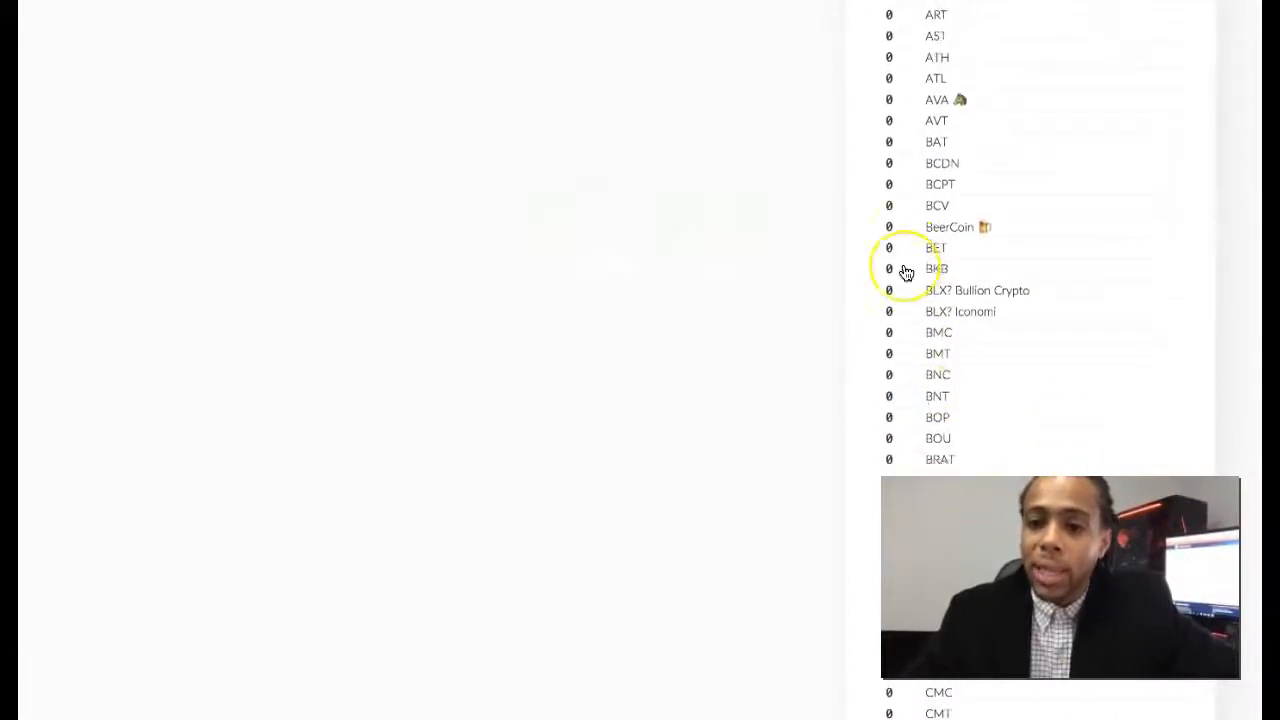
scroll(down, 3)
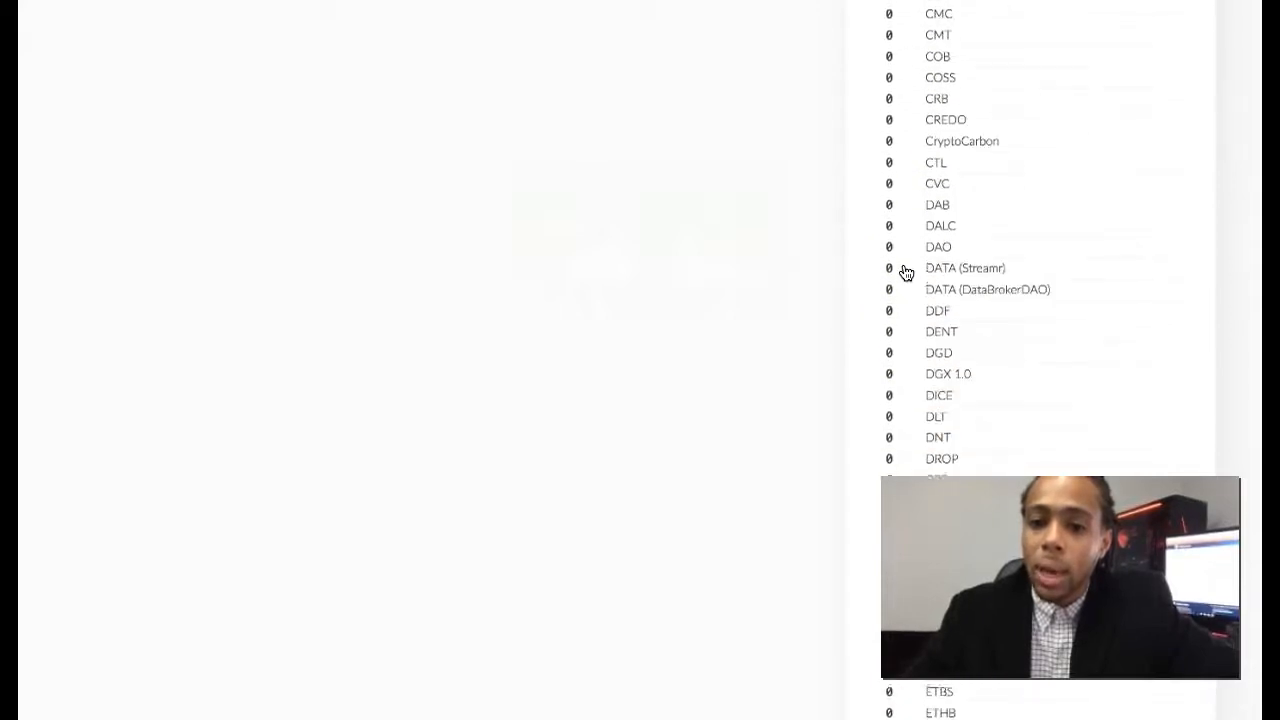
scroll(down, 3)
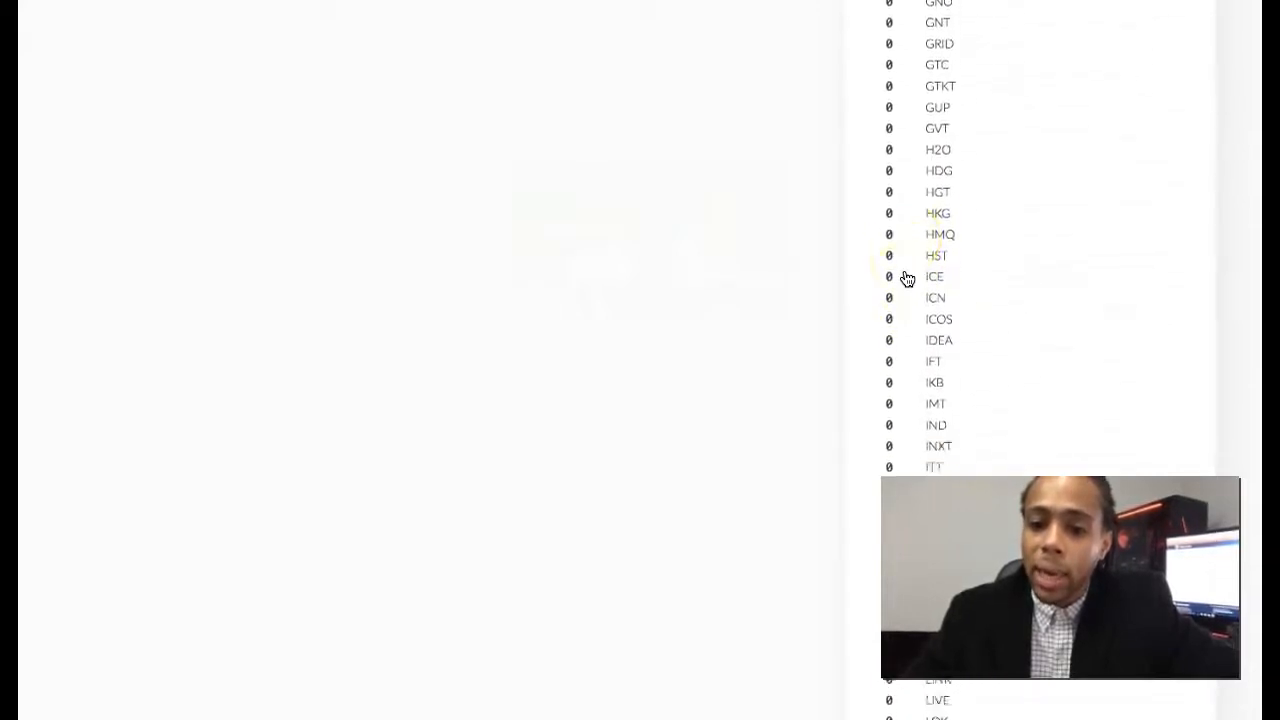
scroll(down, 3)
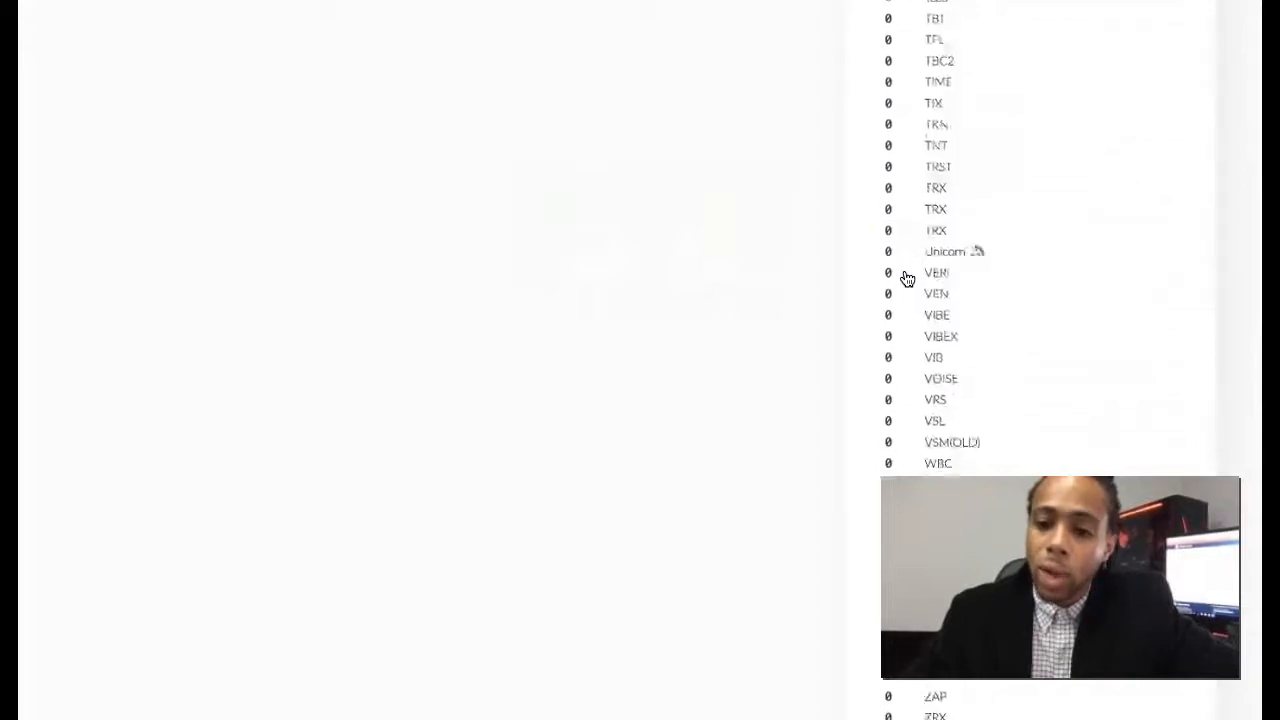
scroll(down, 3)
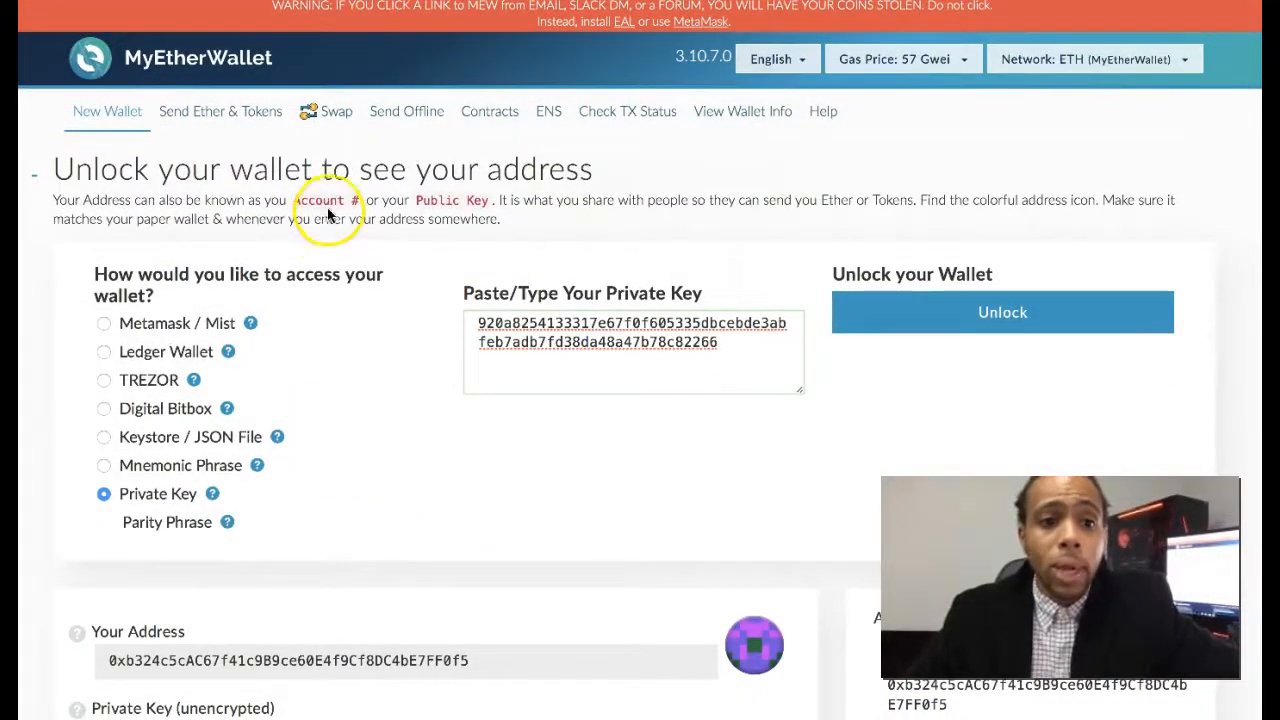
mouse_move(316, 262)
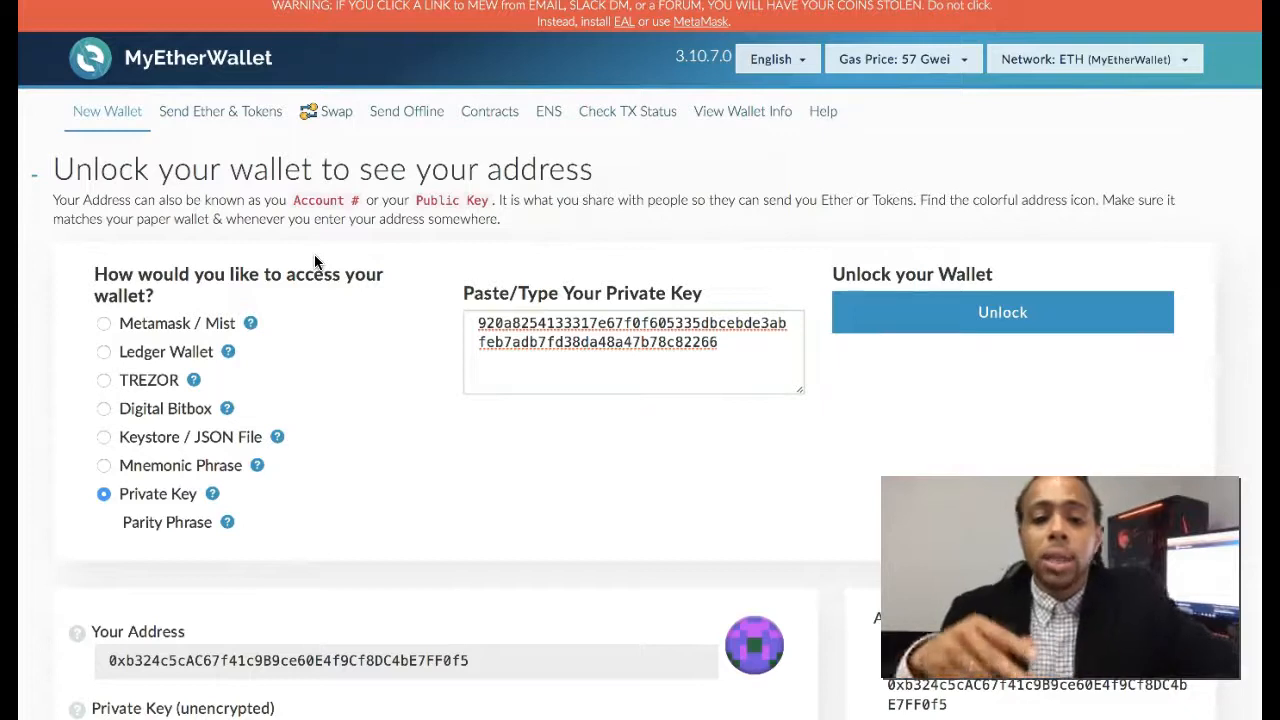